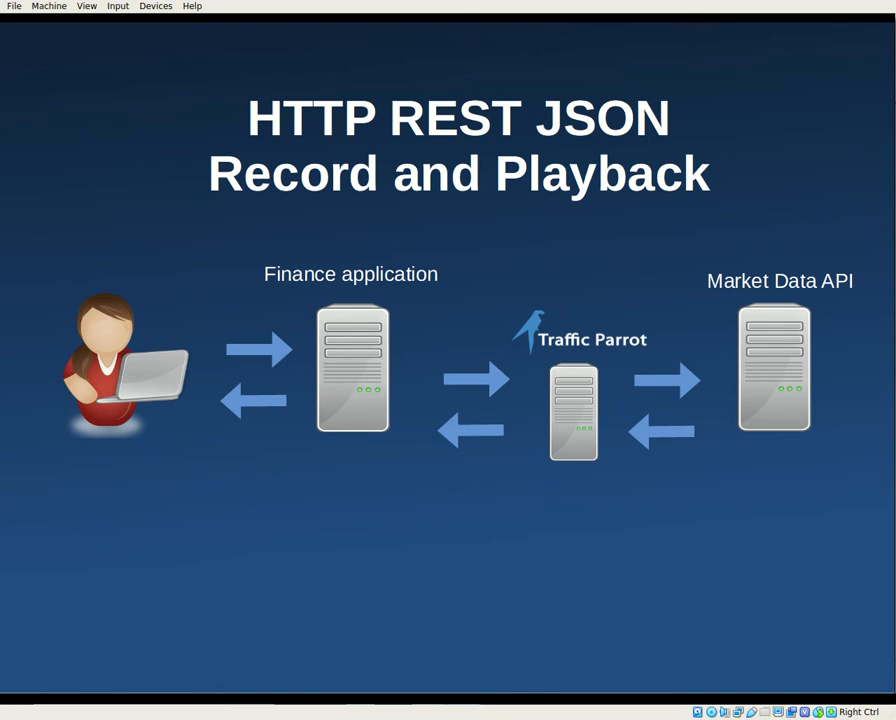
mouse_move(524, 380)
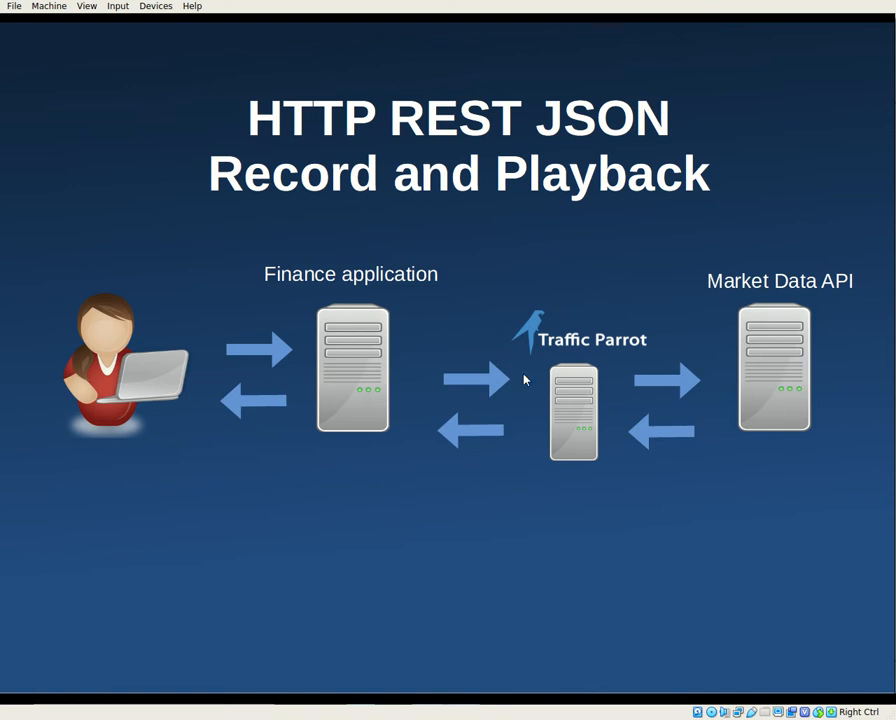
mouse_move(784, 376)
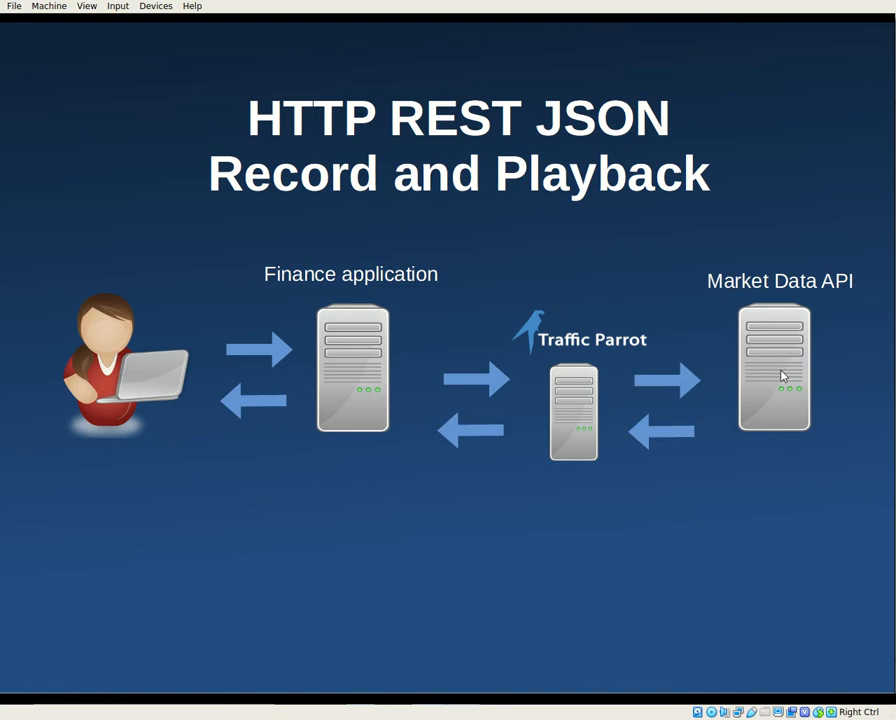
mouse_move(572, 472)
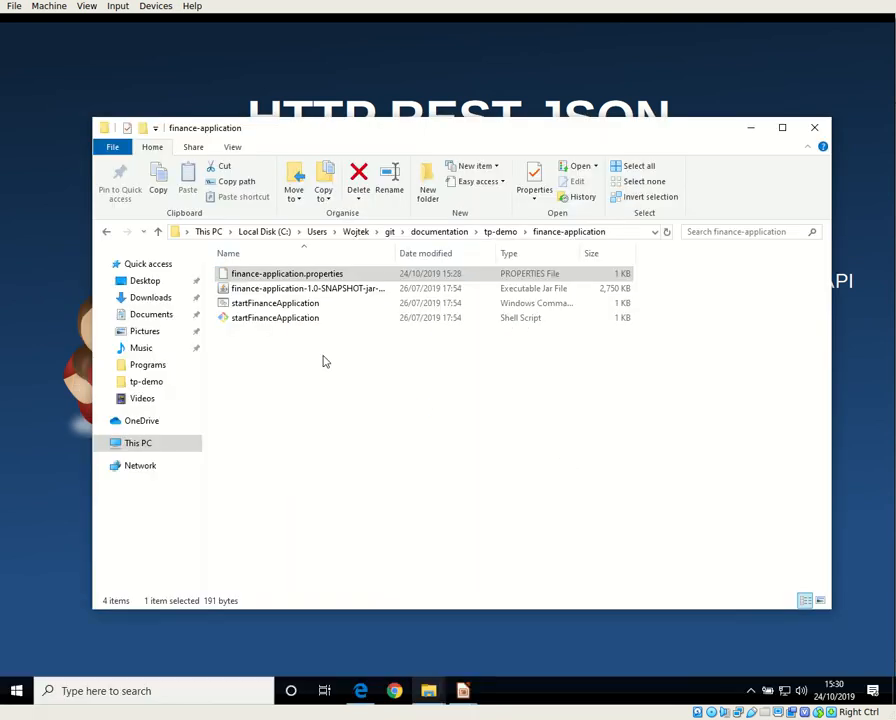
Run the startFinanceApplication script so the finance application starts on localhost:8282.
left_click(276, 304)
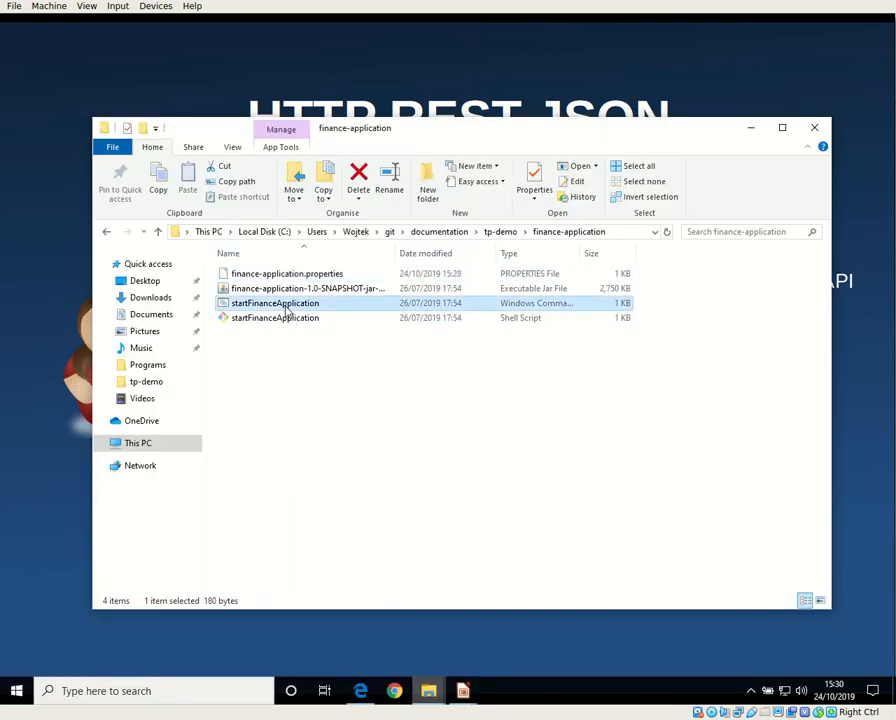
double_click(276, 304)
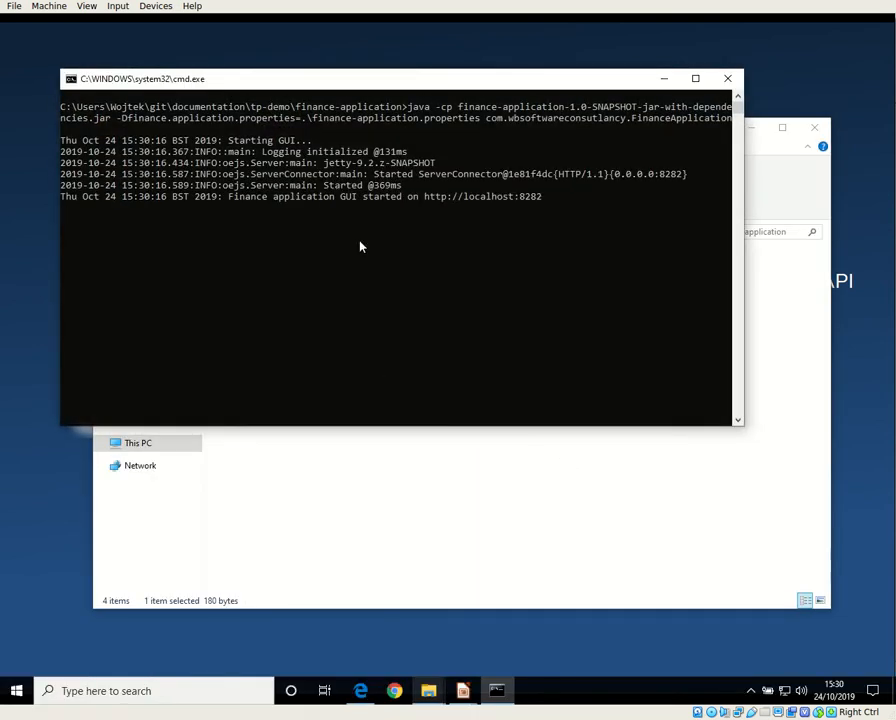
left_click(360, 690)
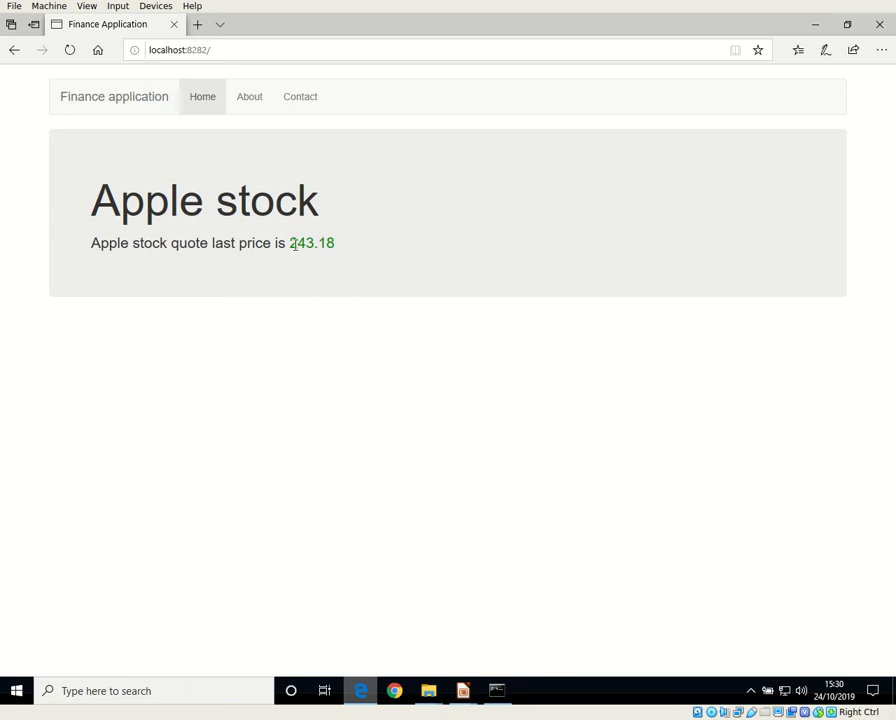
mouse_move(392, 568)
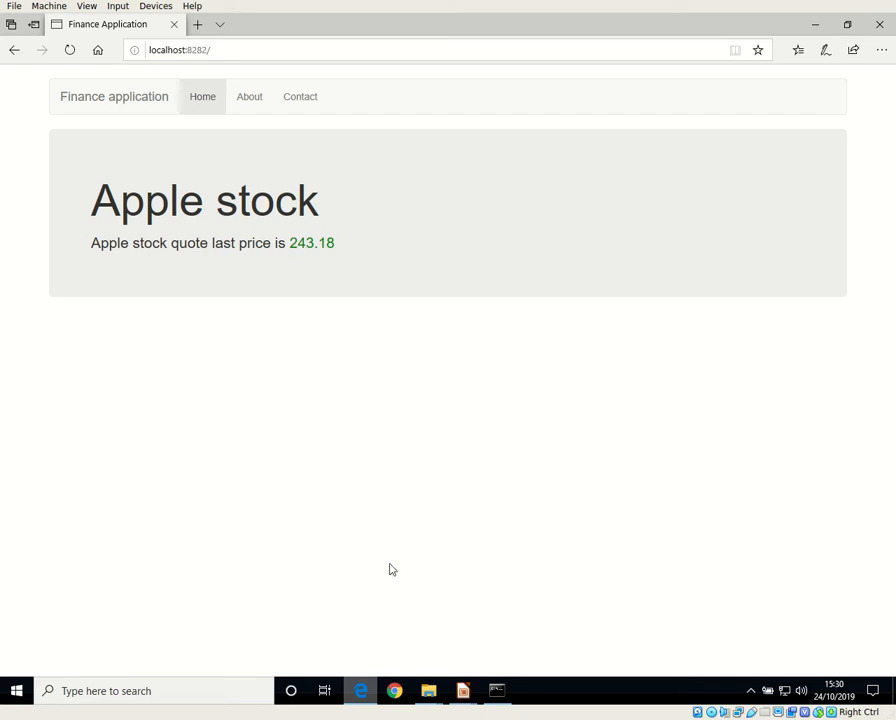
mouse_move(462, 690)
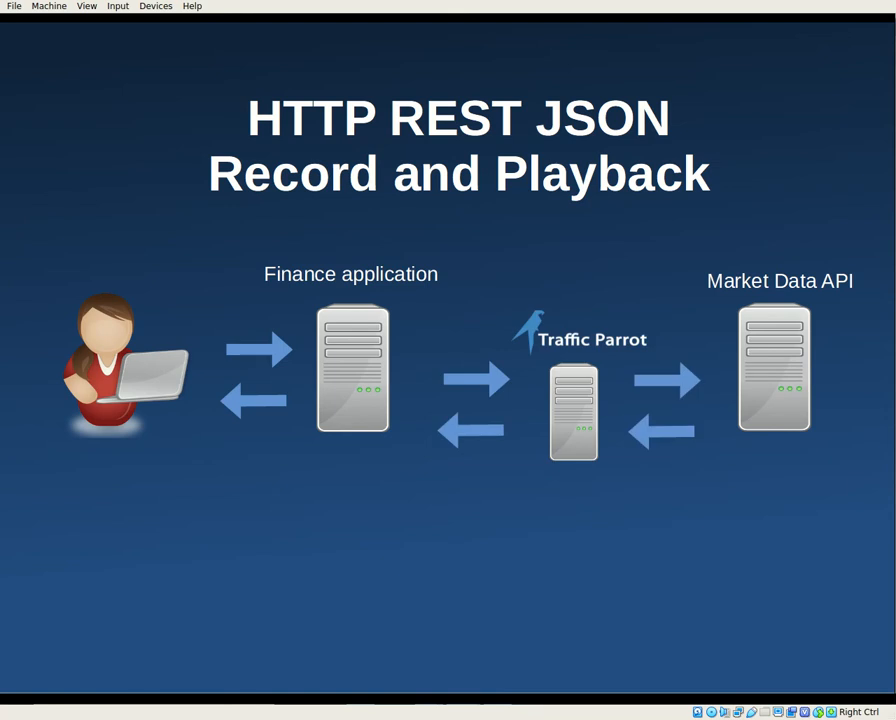
mouse_move(736, 396)
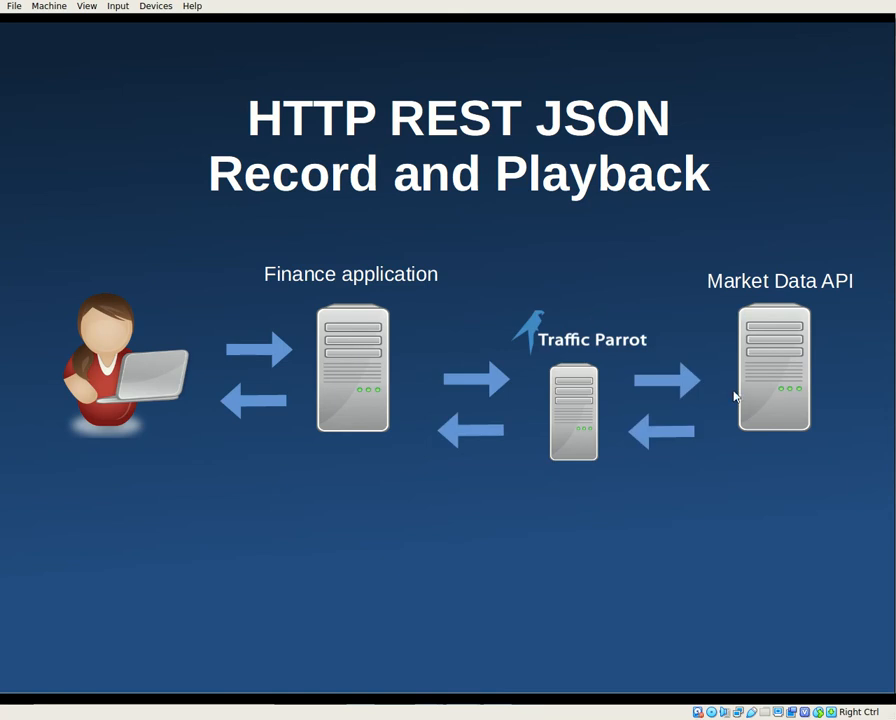
mouse_move(584, 380)
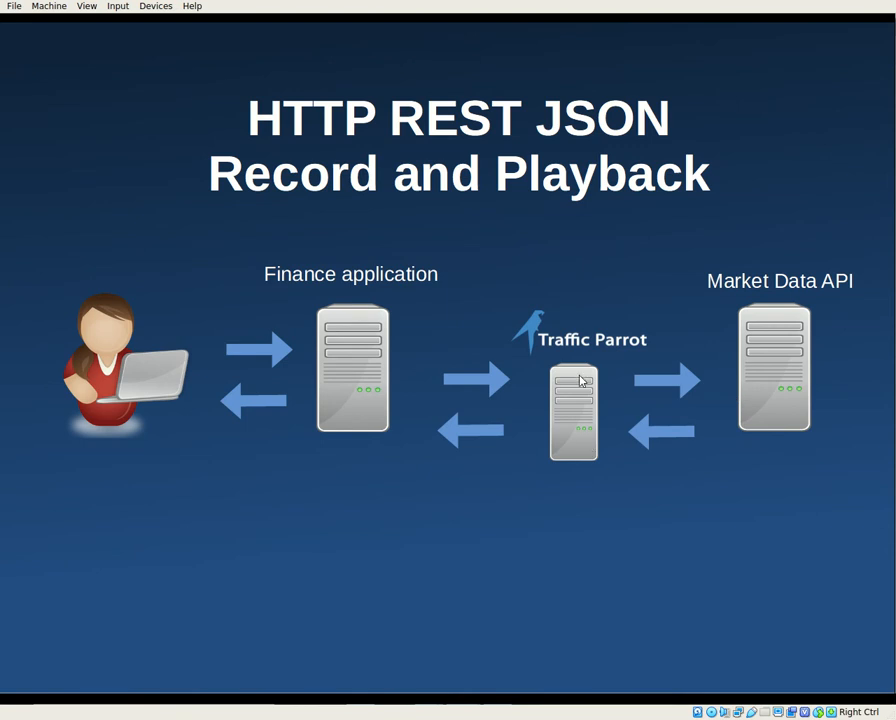
mouse_move(748, 348)
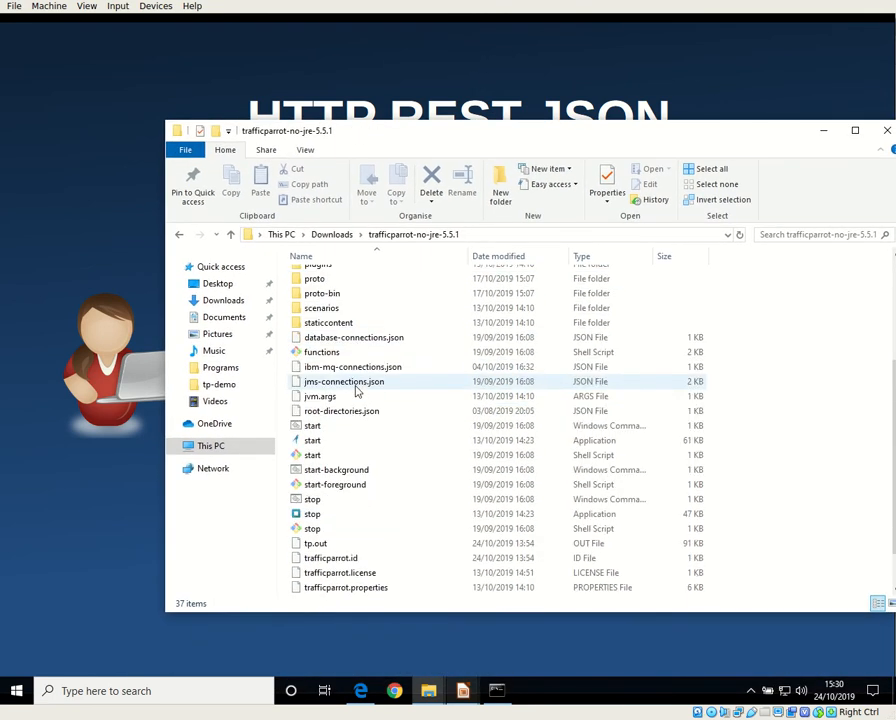
Run the start script in traffic-parrot-no-jre-5.5.1 so the Traffic Parrot GUI starts.
double_click(312, 440)
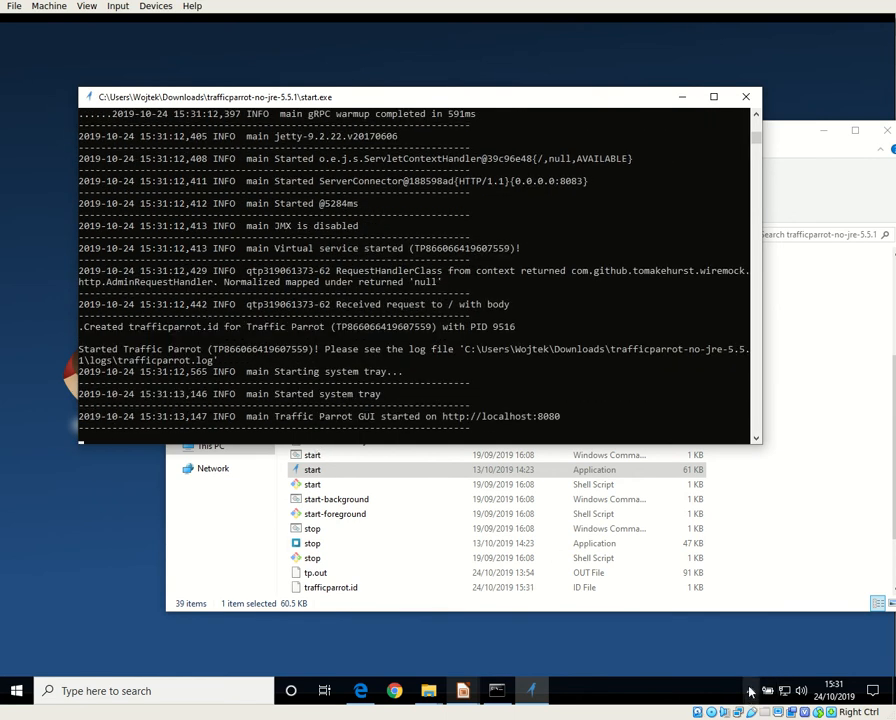
left_click(752, 690)
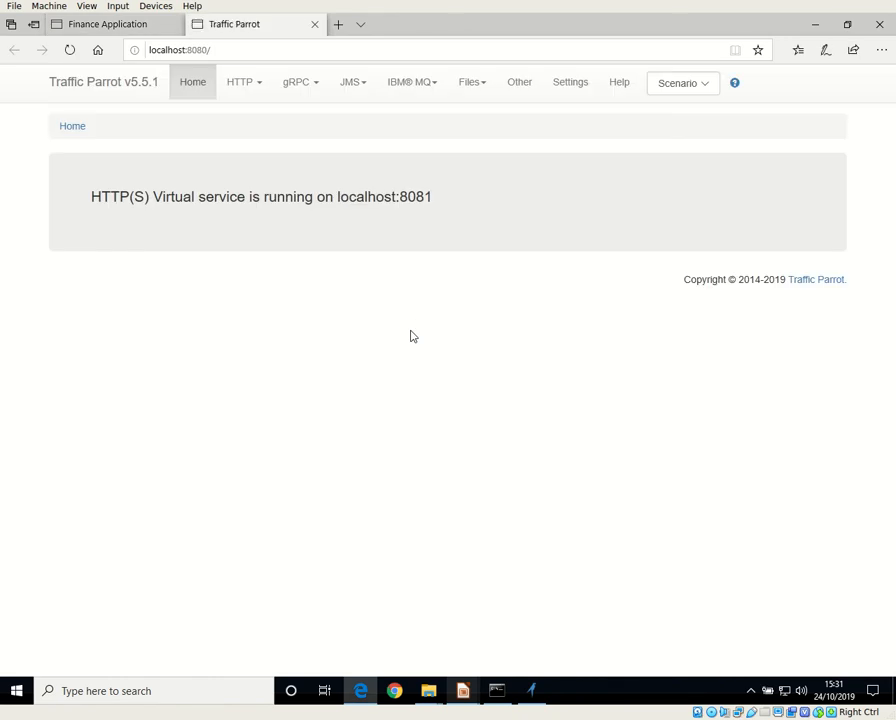
Go to the HTTP Record page with its empty mappings list.
left_click(240, 82)
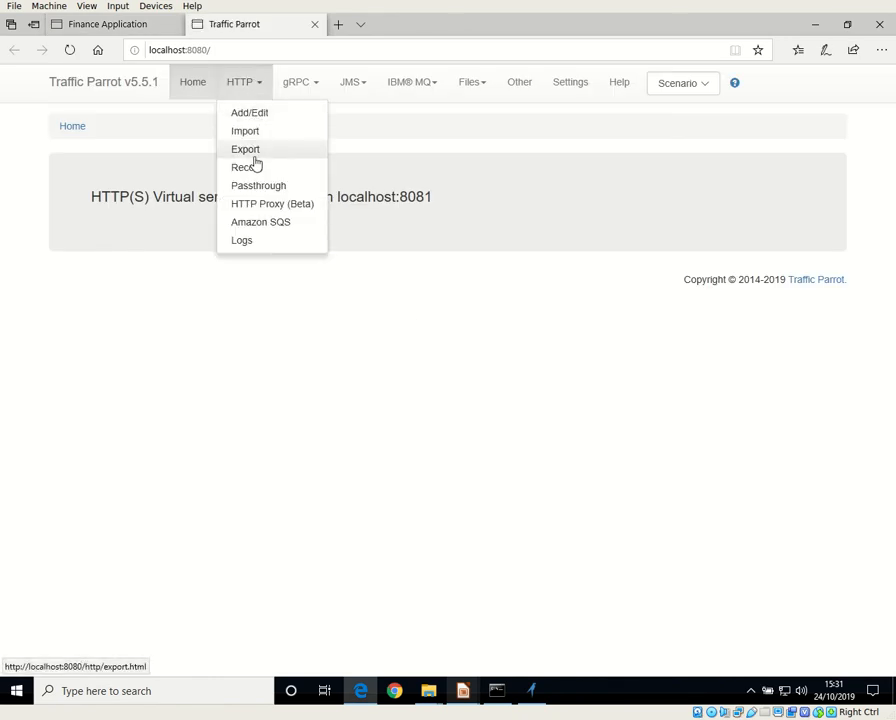
left_click(248, 168)
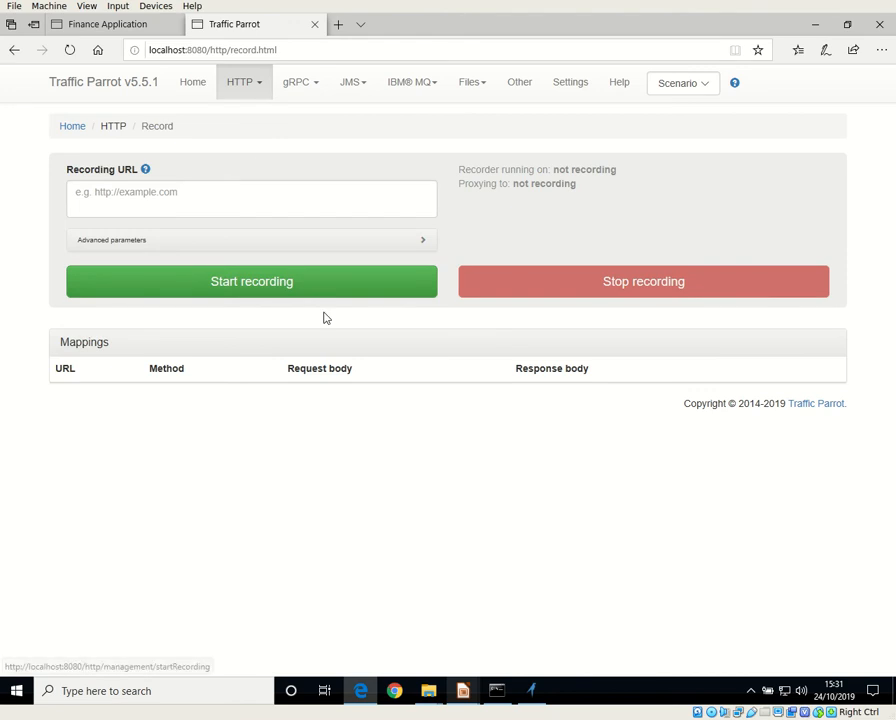
mouse_move(424, 666)
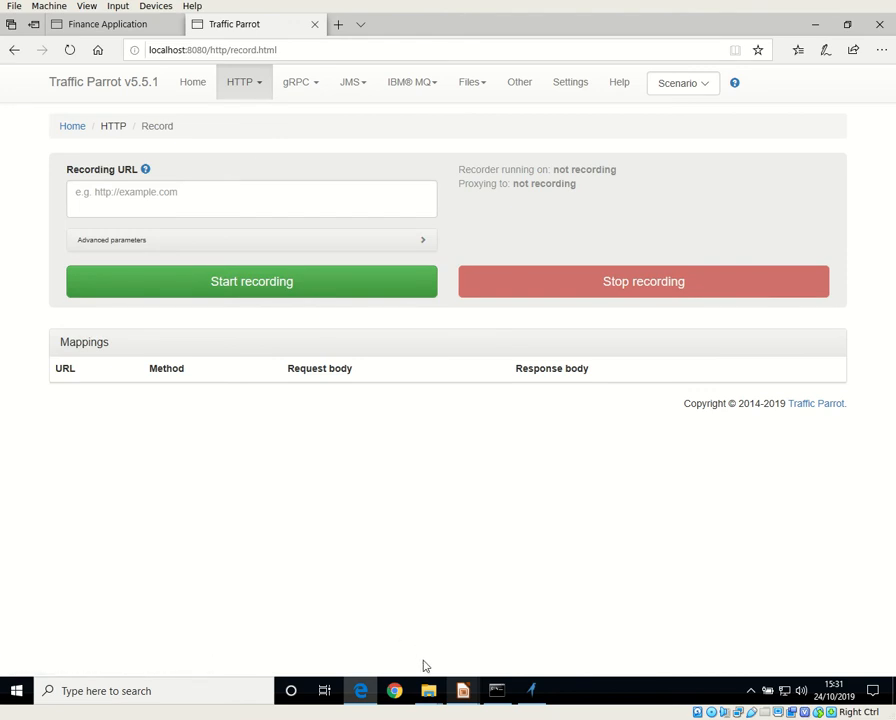
mouse_move(424, 616)
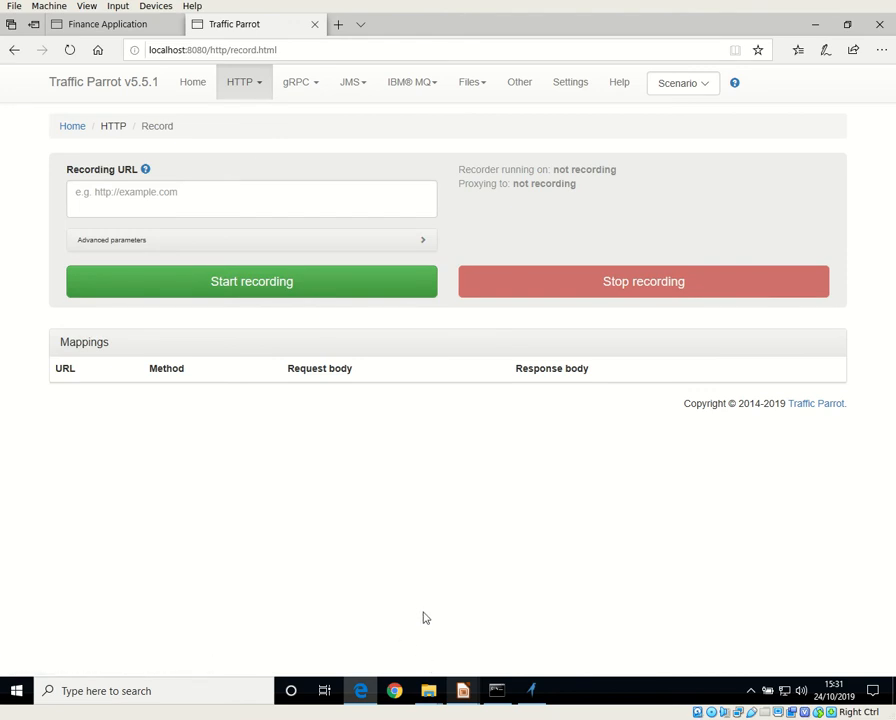
mouse_move(428, 690)
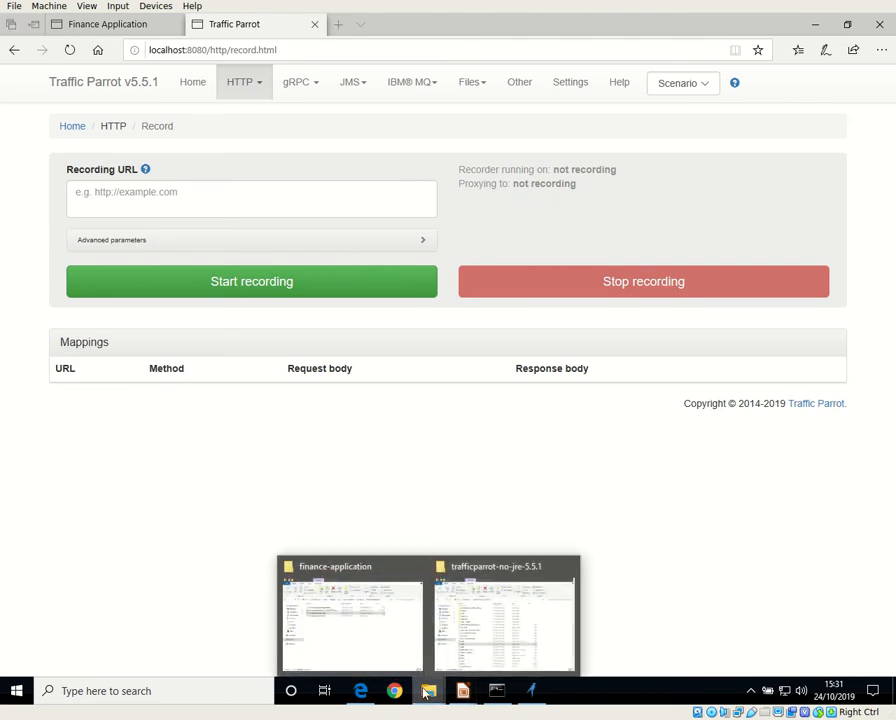
Edit finance-application.properties with Notepad++ from the finance-application folder.
left_click(350, 616)
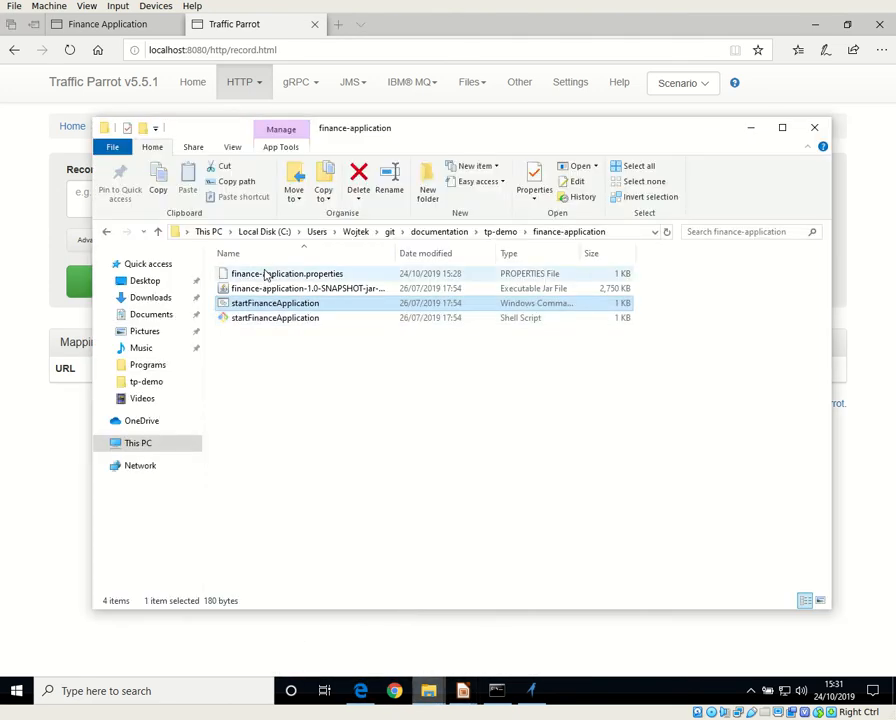
right_click(288, 272)
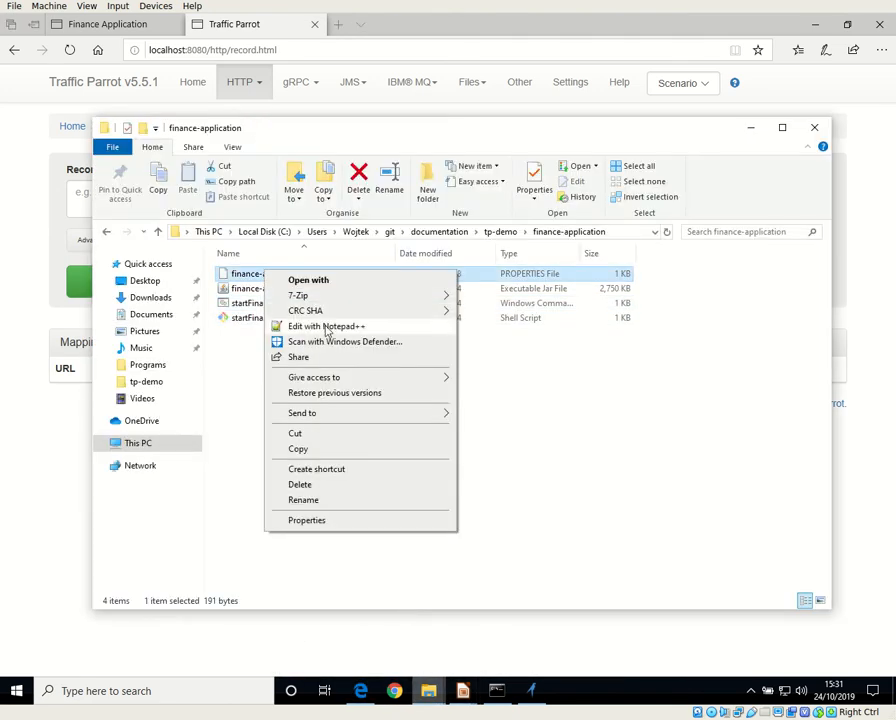
left_click(326, 326)
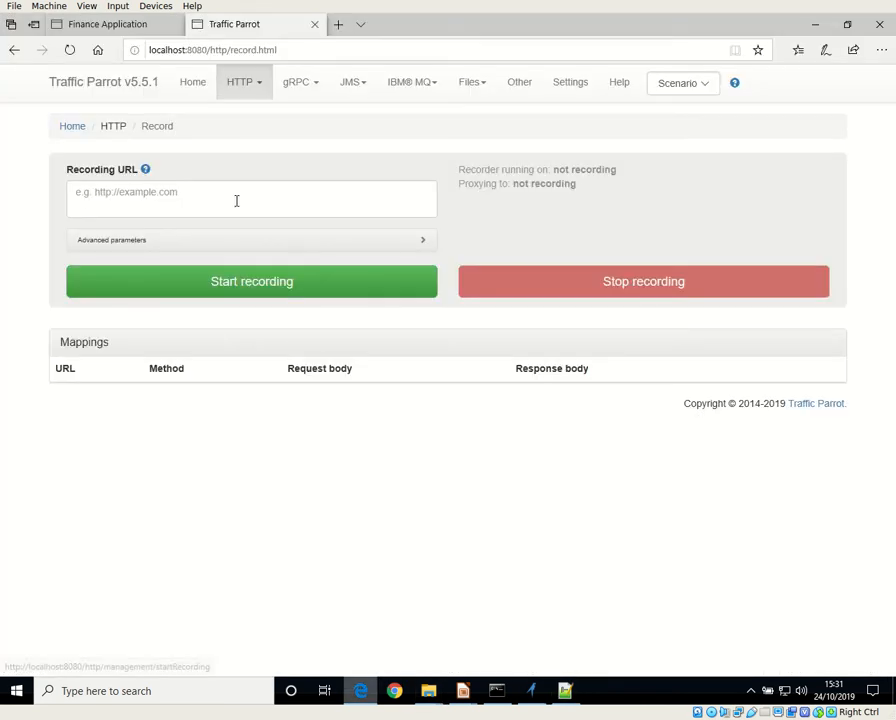
type("http://dev.markitondemand.com/")
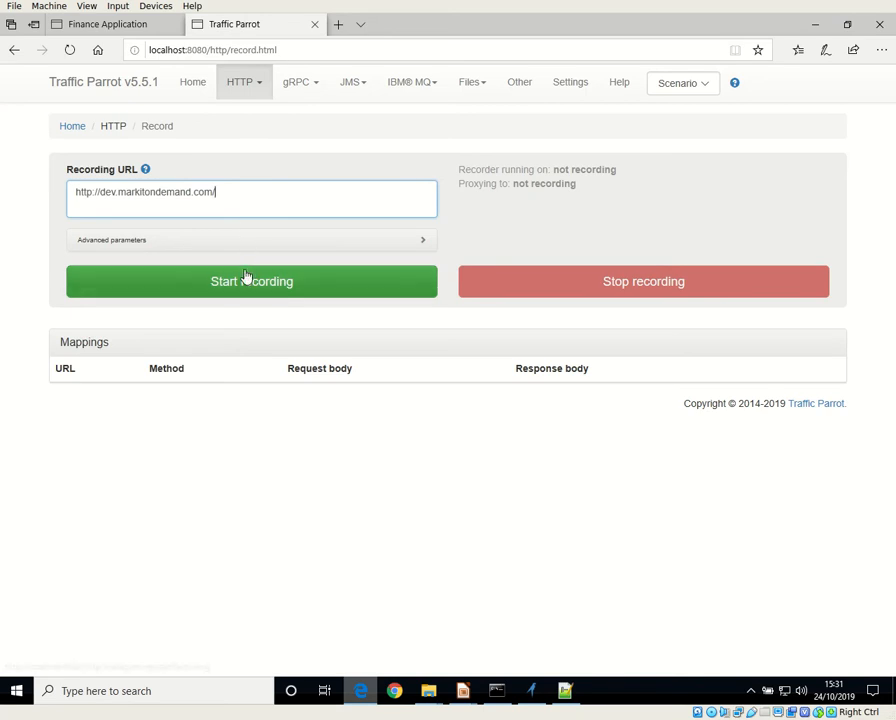
left_click(250, 280)
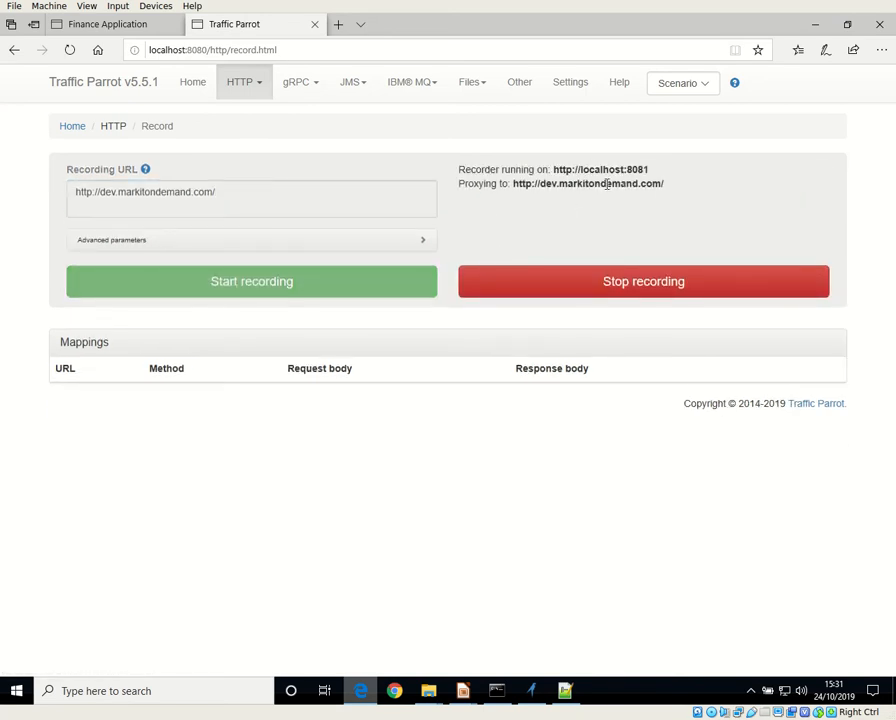
mouse_move(572, 200)
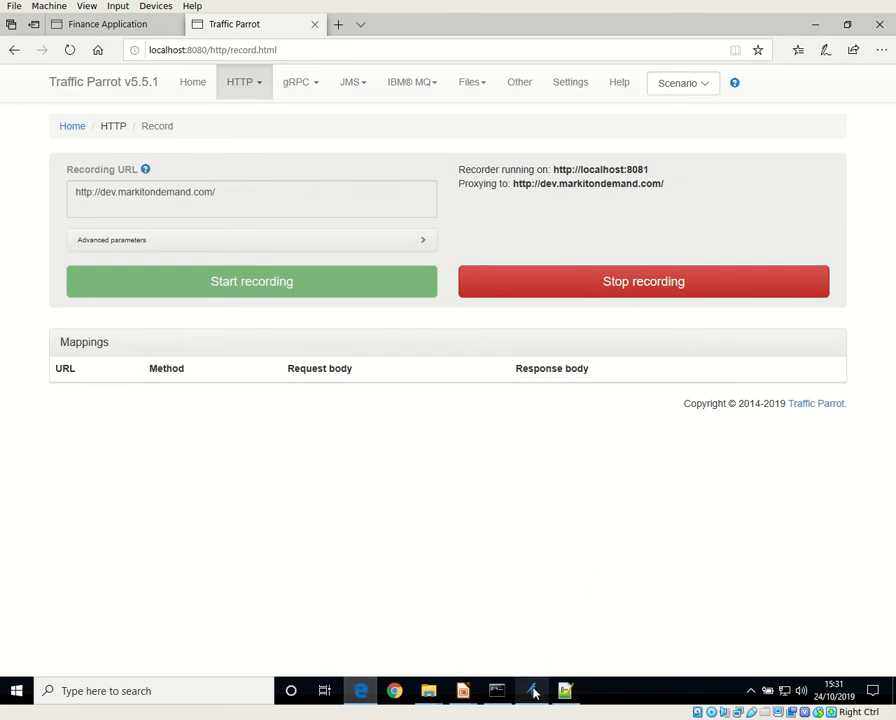
mouse_move(532, 690)
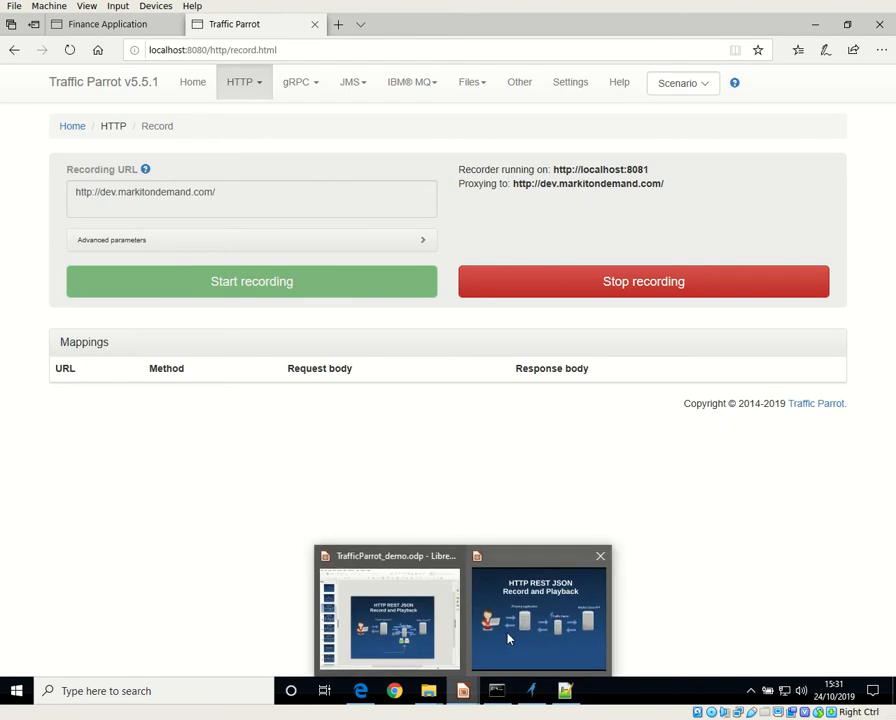
left_click(540, 616)
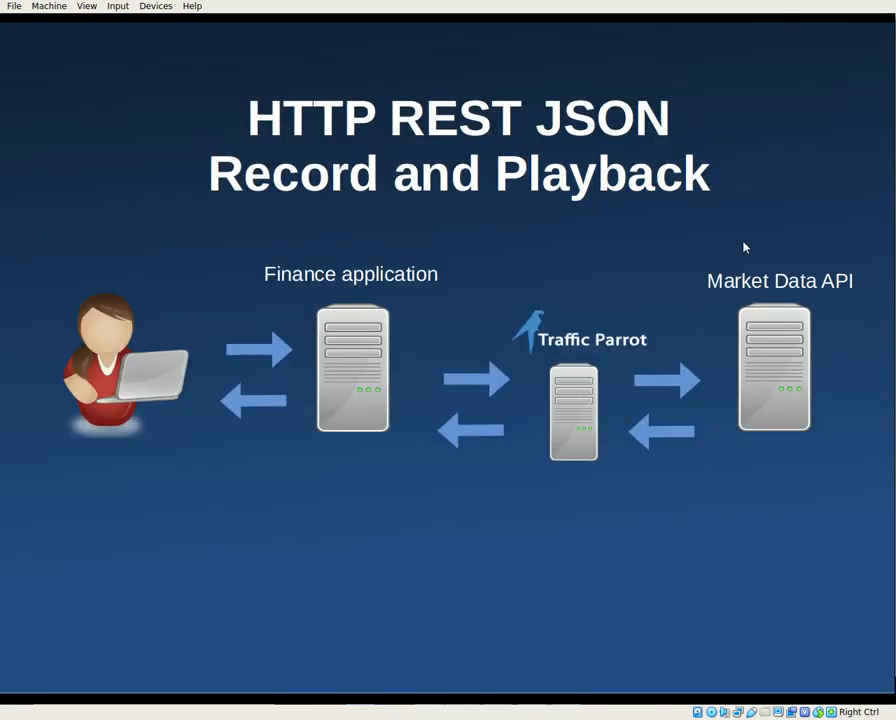
mouse_move(568, 362)
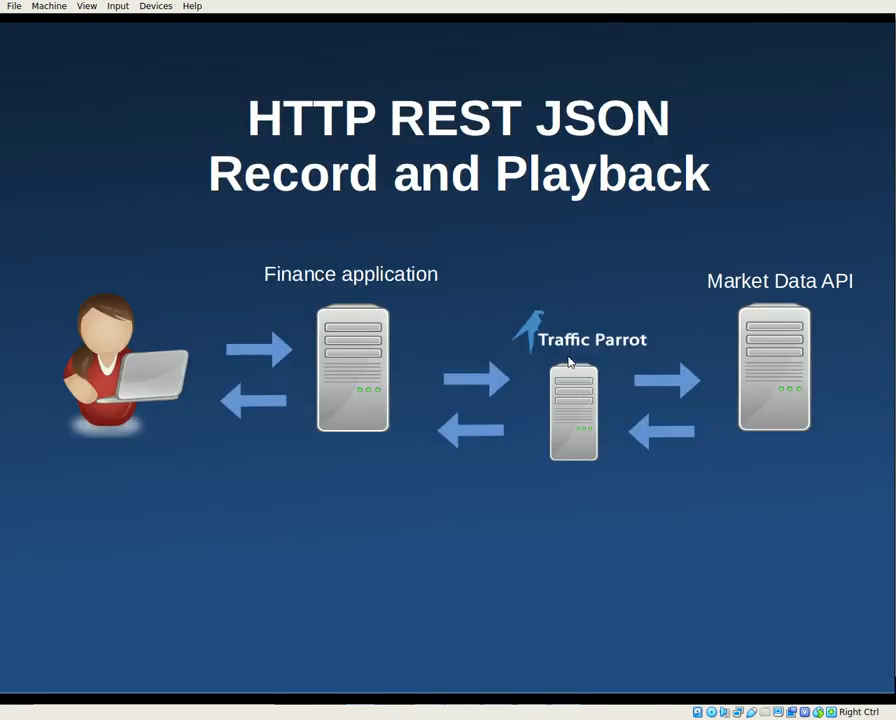
key("alt+tab")
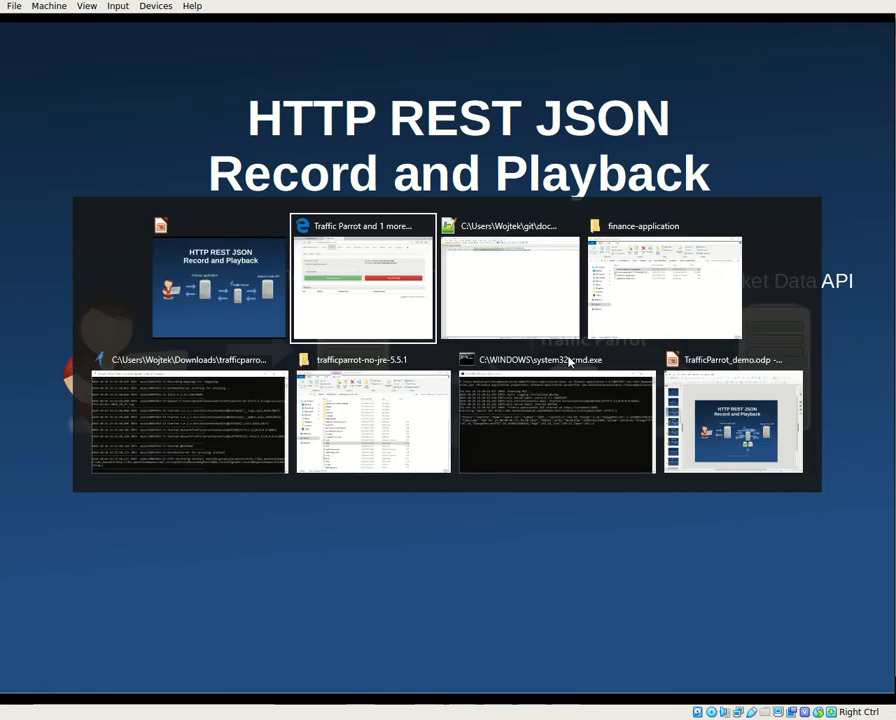
left_click(362, 280)
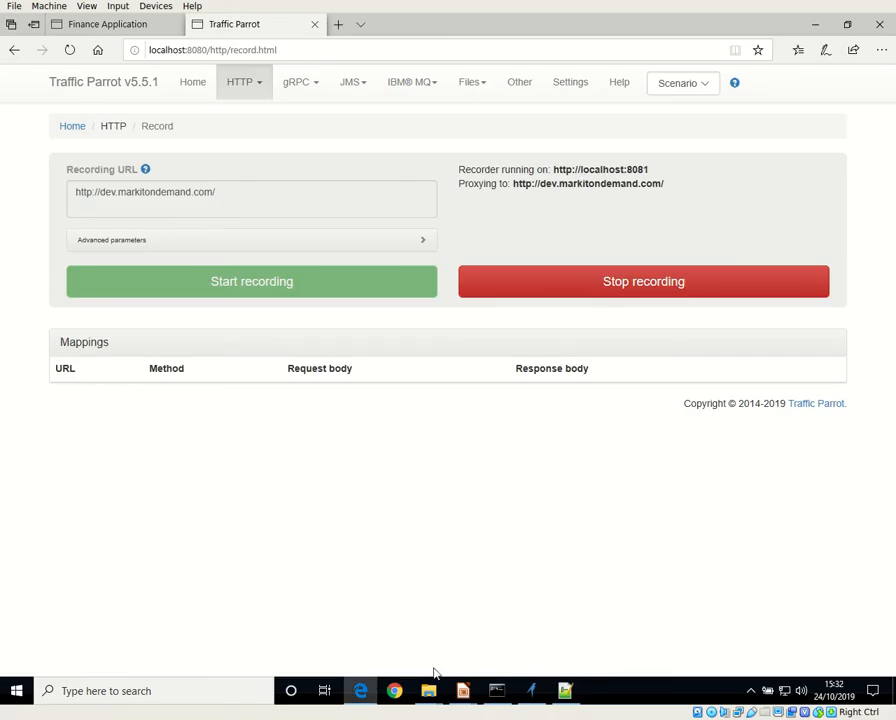
left_click(564, 690)
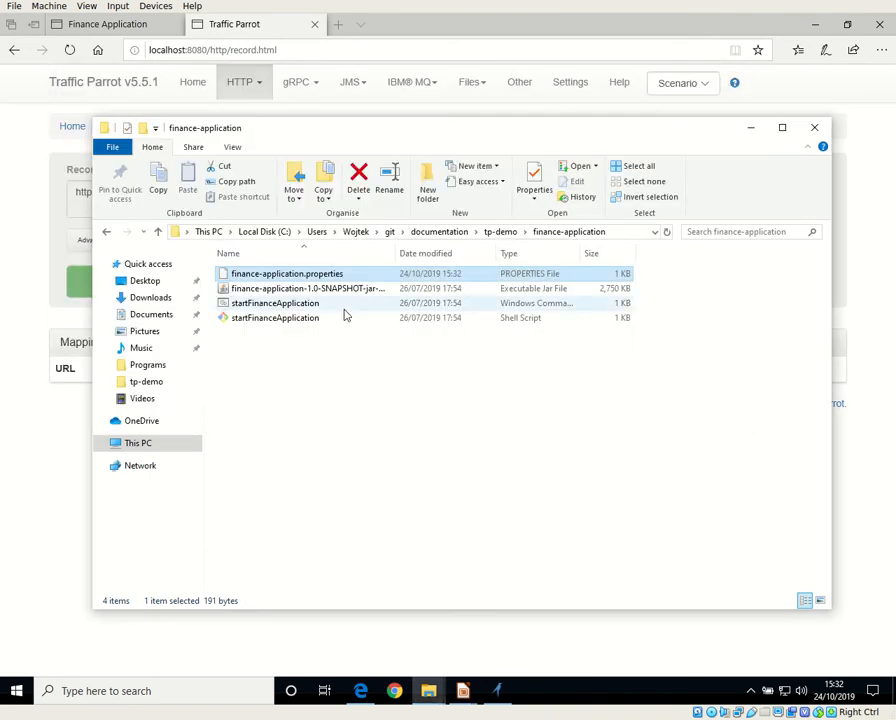
Relaunch the finance application via startFinanceApplication and return to the browser.
double_click(276, 304)
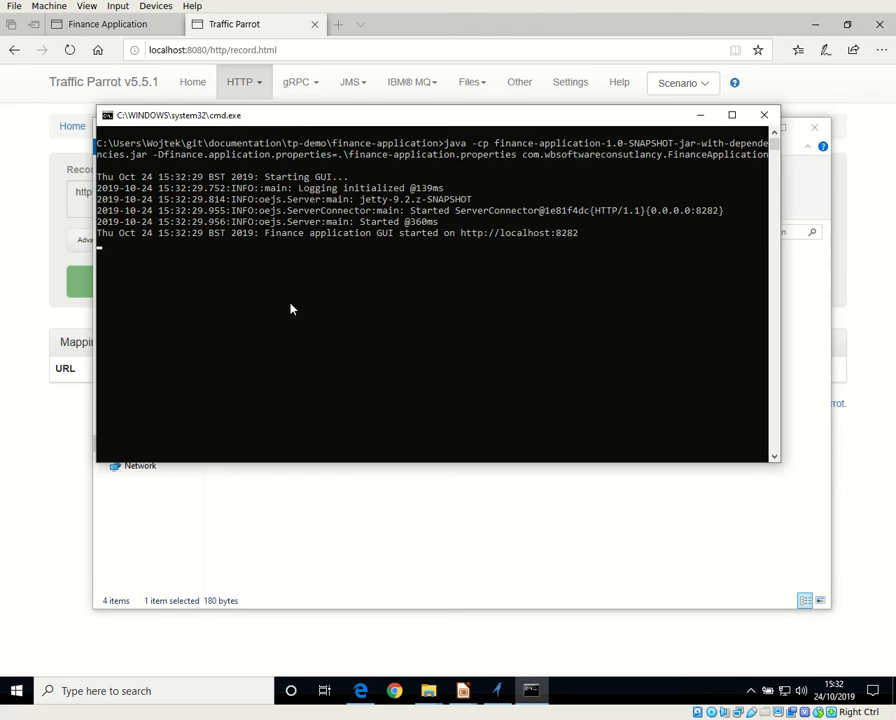
left_click(108, 24)
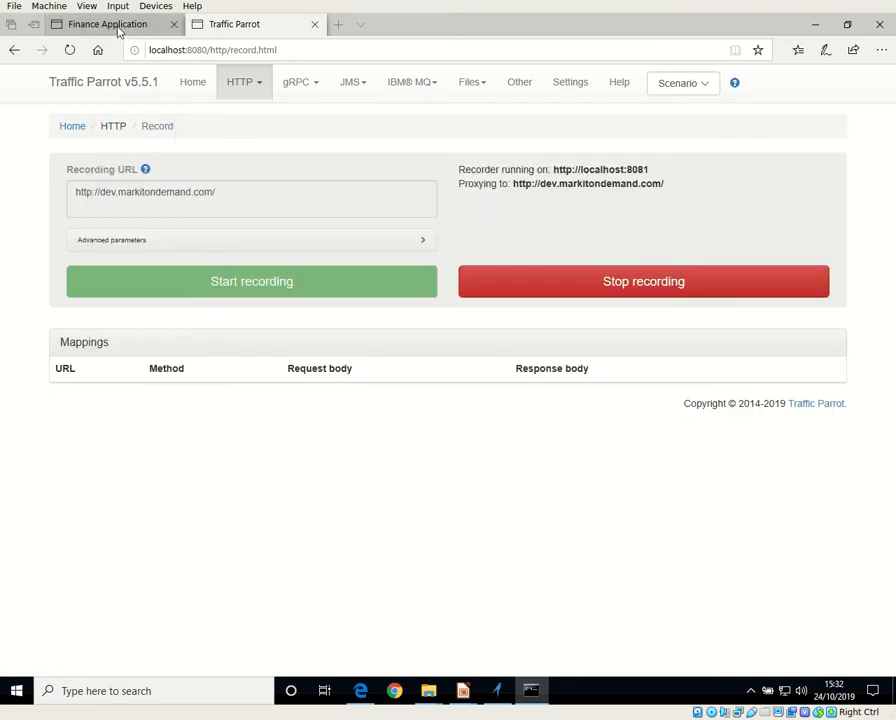
Show the finance application page with Apple's last price of 243.18.
left_click(108, 24)
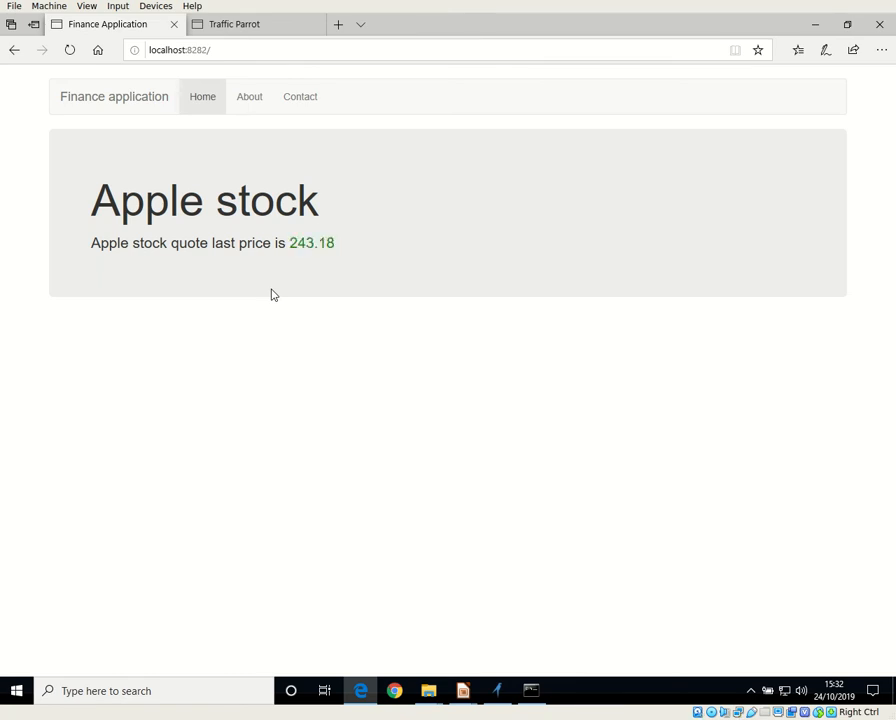
mouse_move(462, 690)
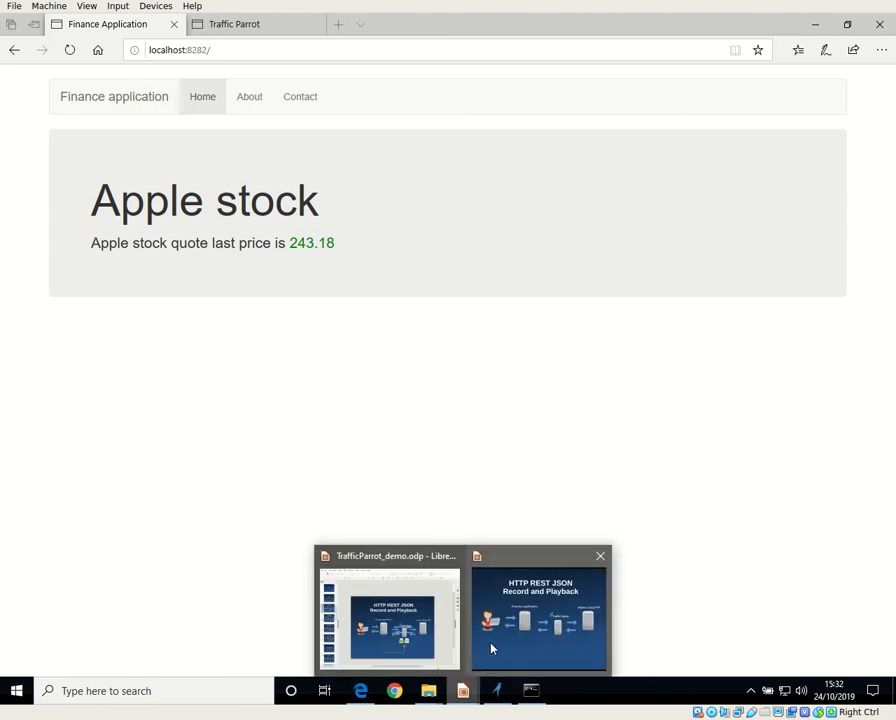
Bring up the record-and-playback architecture slide in Impress.
left_click(538, 616)
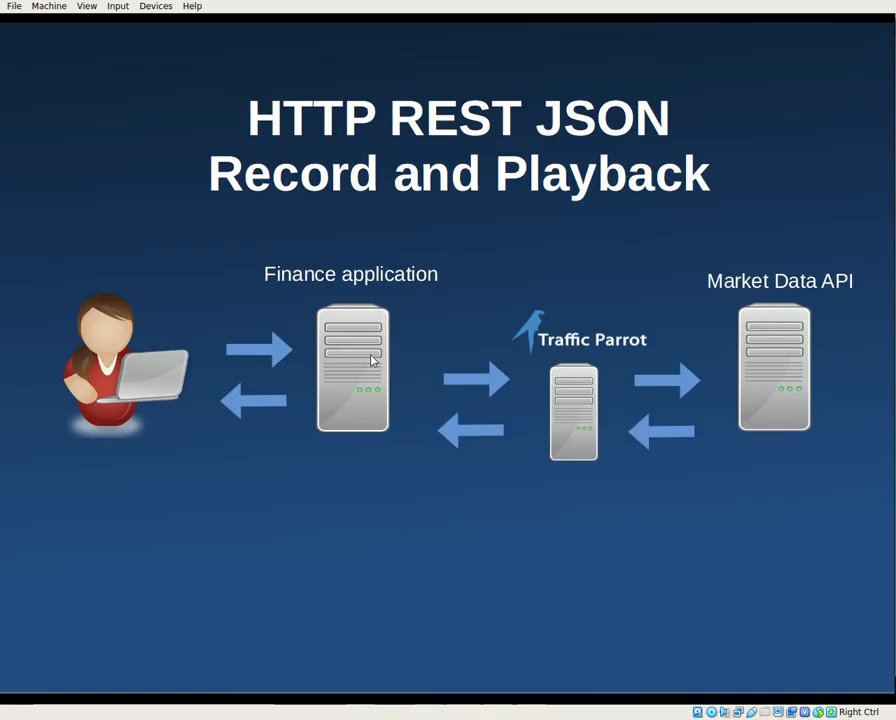
mouse_move(768, 346)
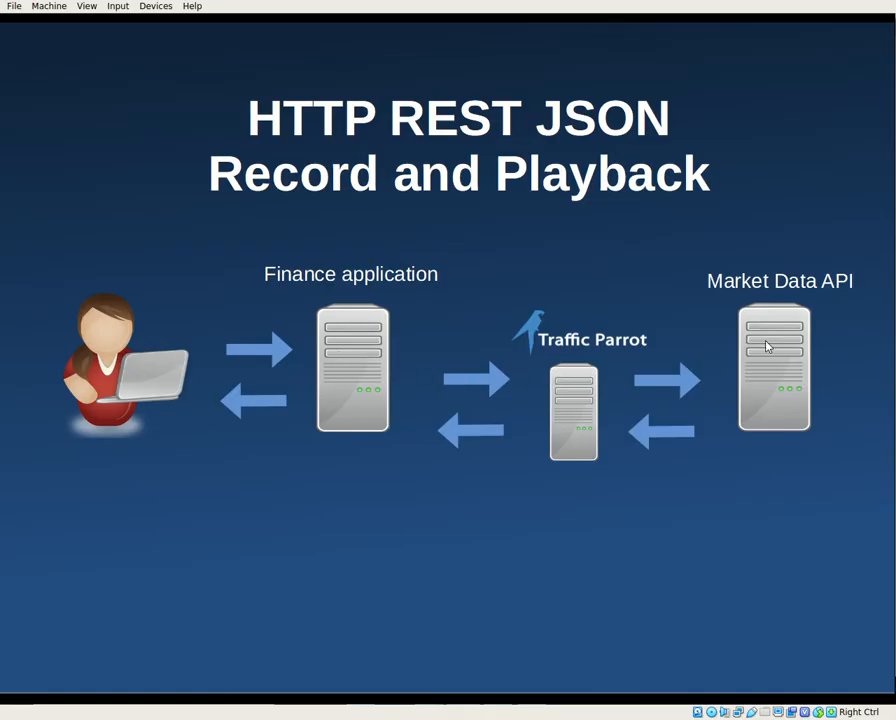
mouse_move(776, 350)
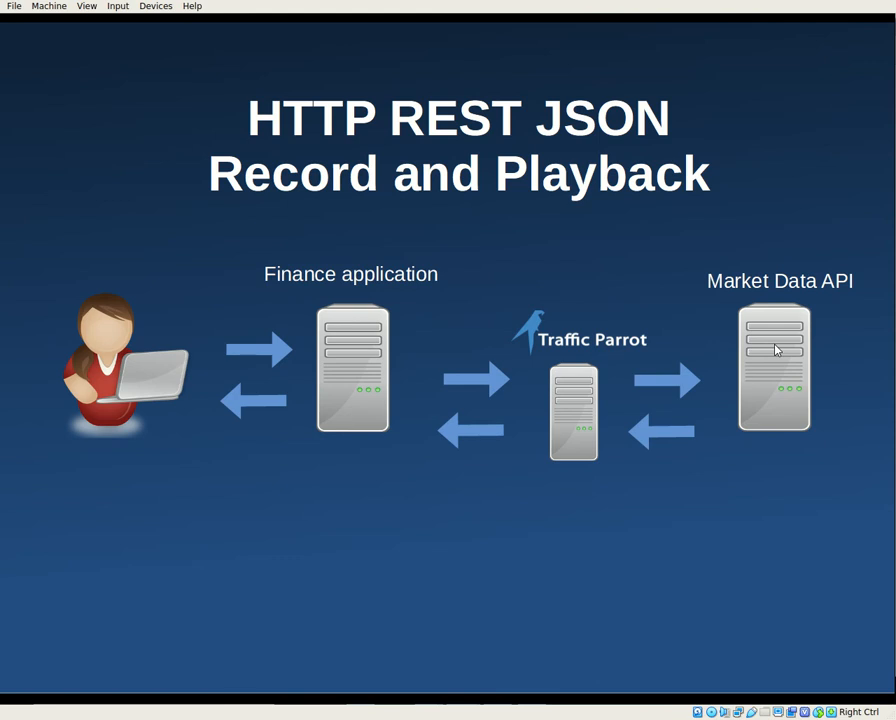
mouse_move(346, 376)
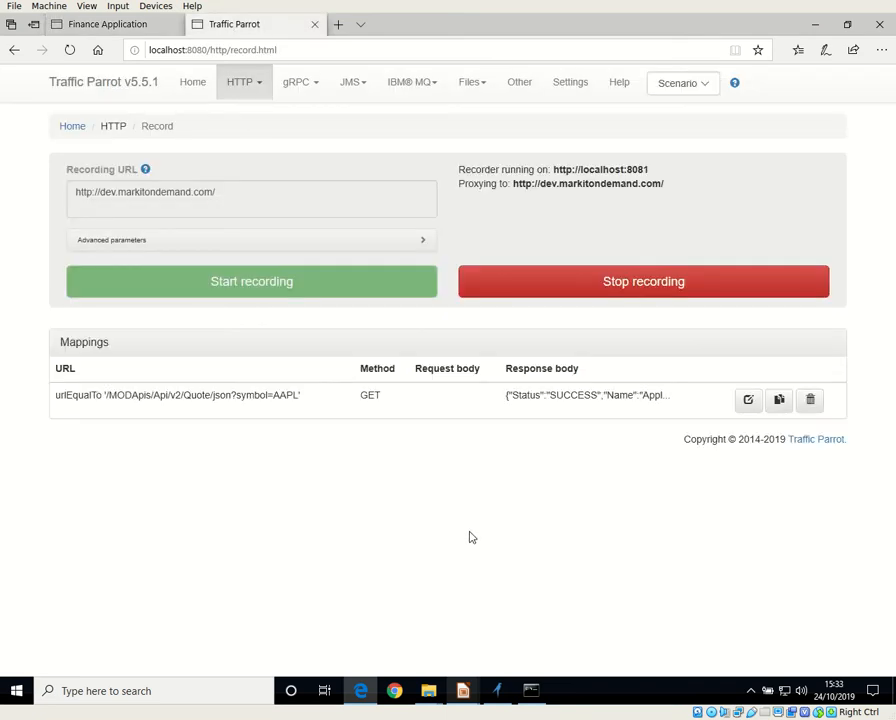
left_click(748, 400)
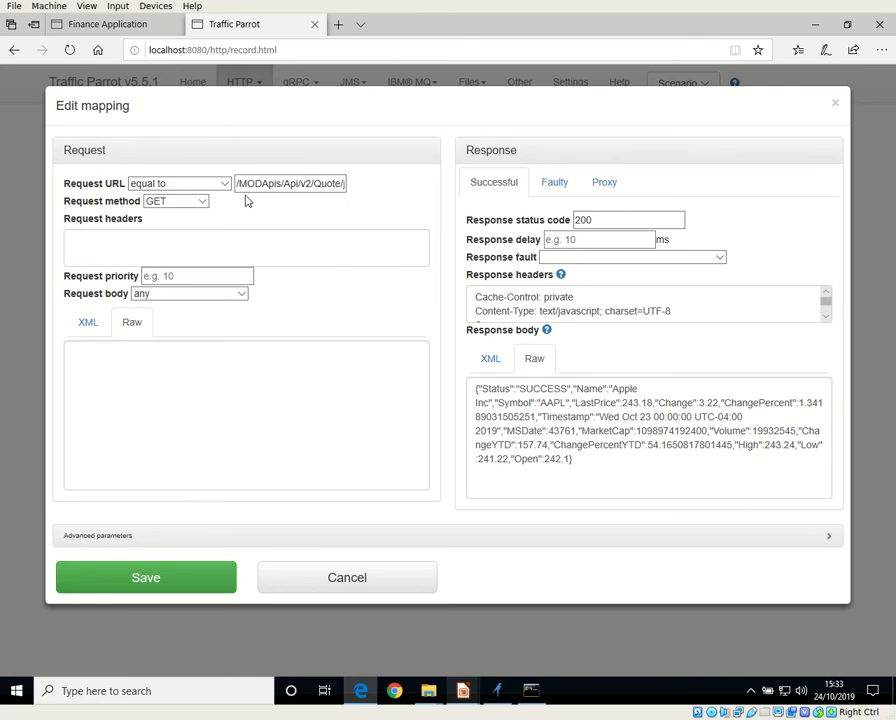
triple_click(290, 184)
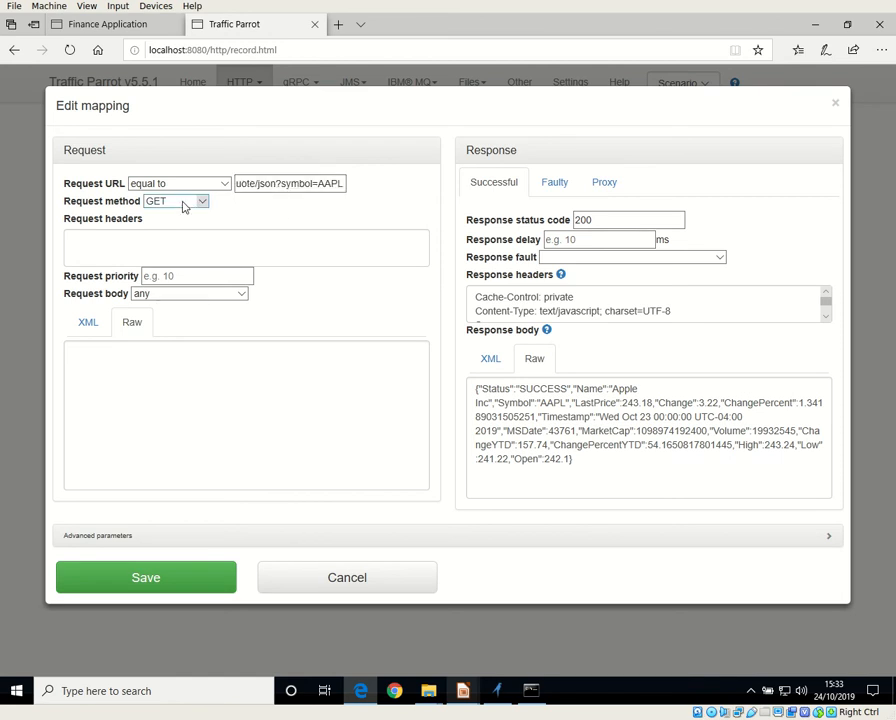
mouse_move(564, 204)
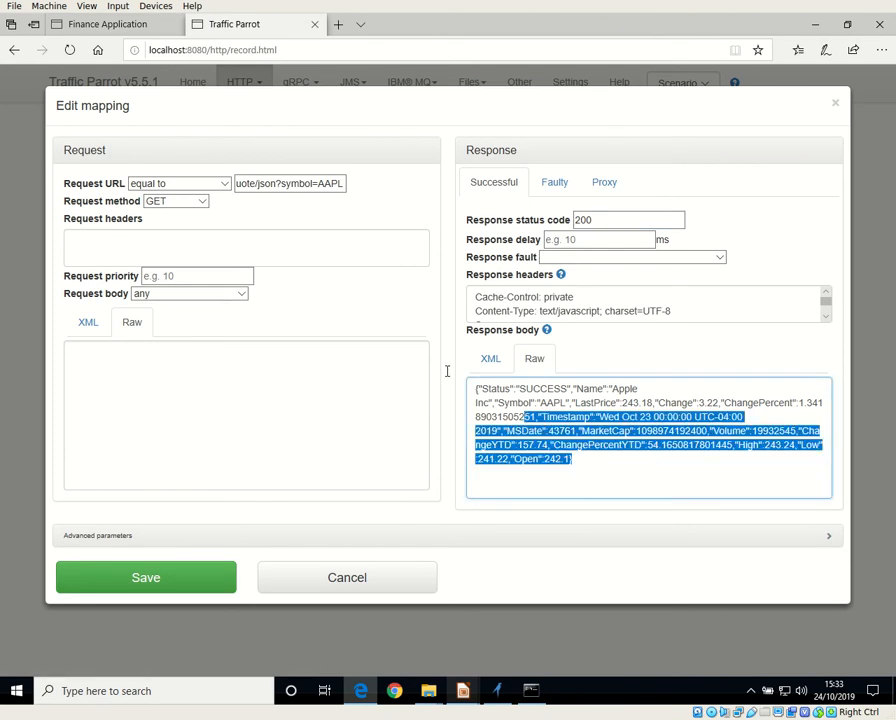
left_click(572, 462)
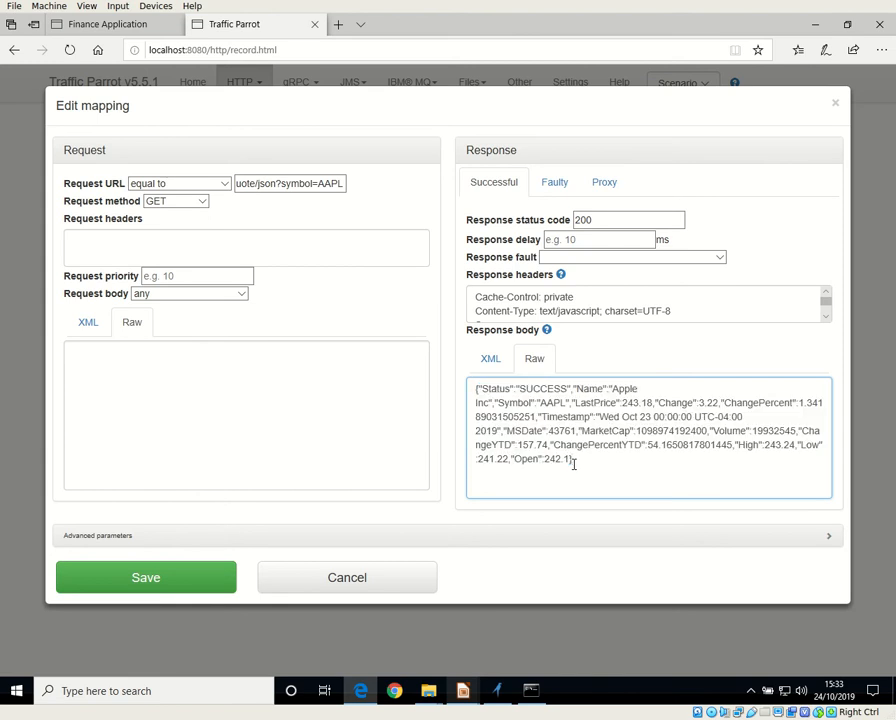
double_click(608, 402)
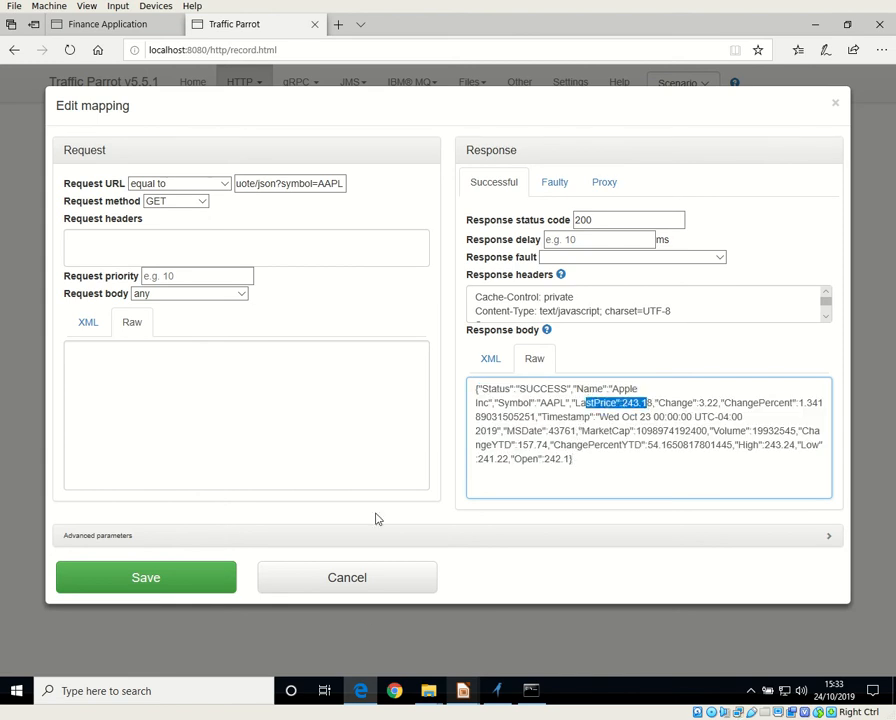
left_click(348, 576)
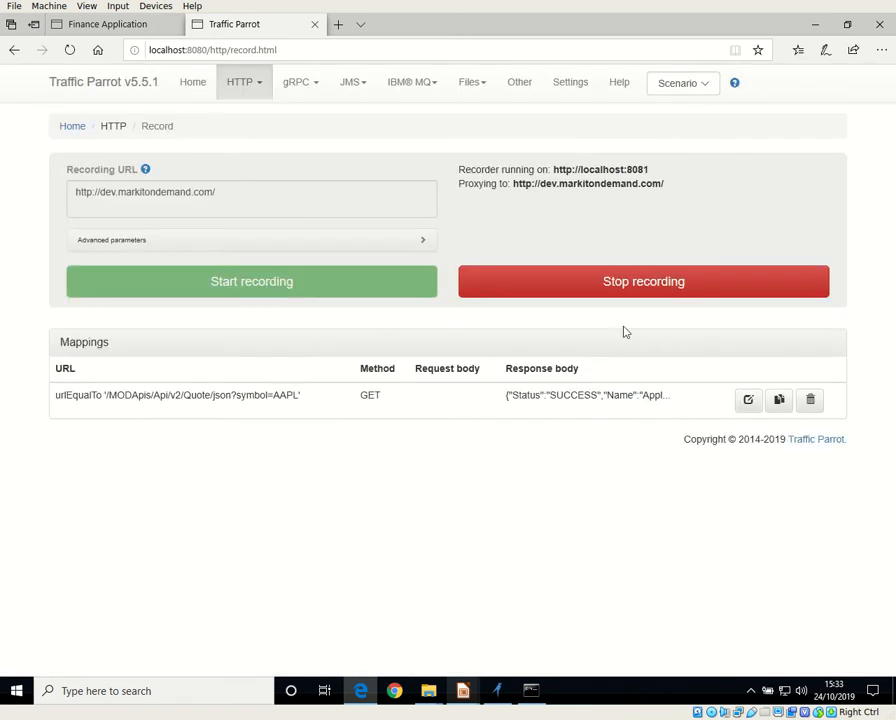
Show the playback-without-API slide, then stop recording with the AAPL mapping kept.
left_click(644, 280)
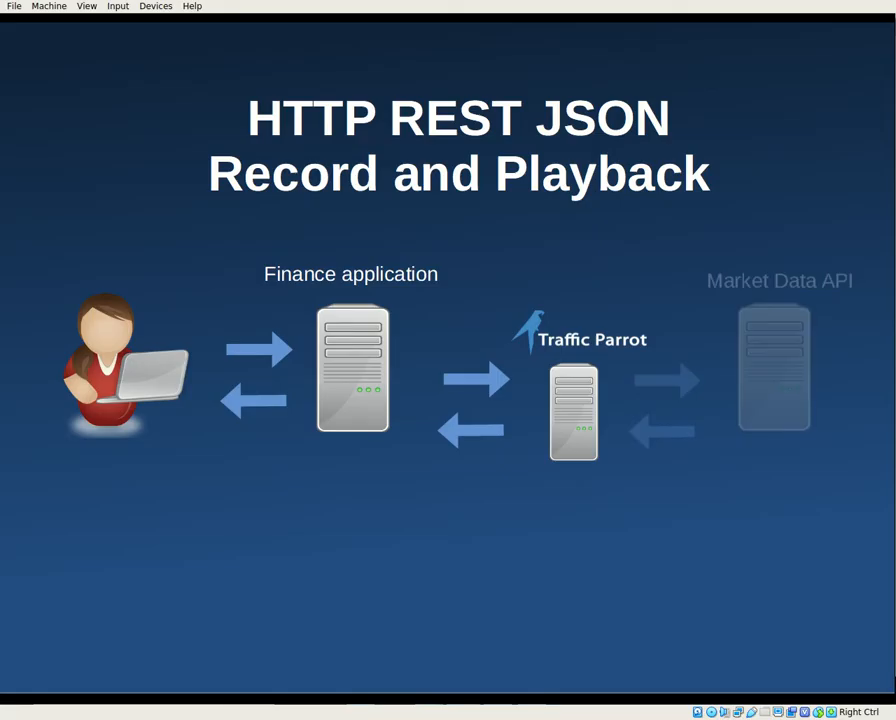
mouse_move(386, 448)
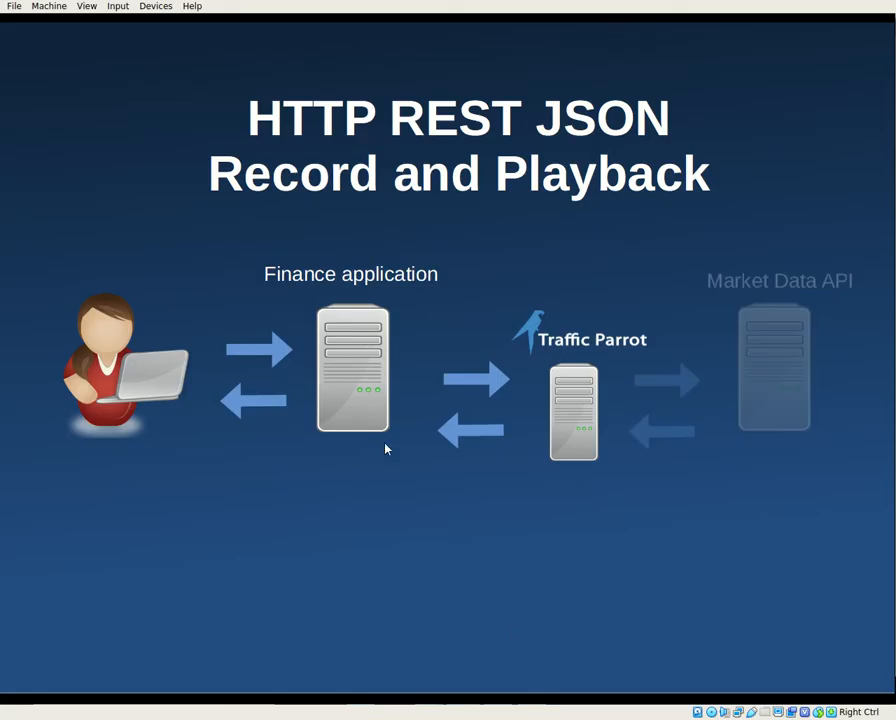
mouse_move(758, 322)
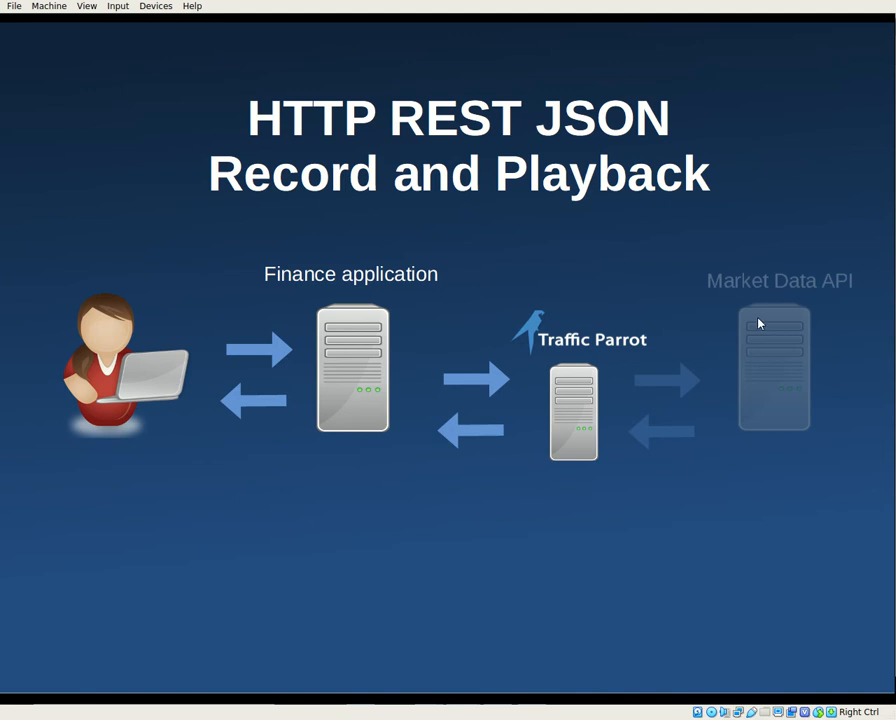
mouse_move(744, 308)
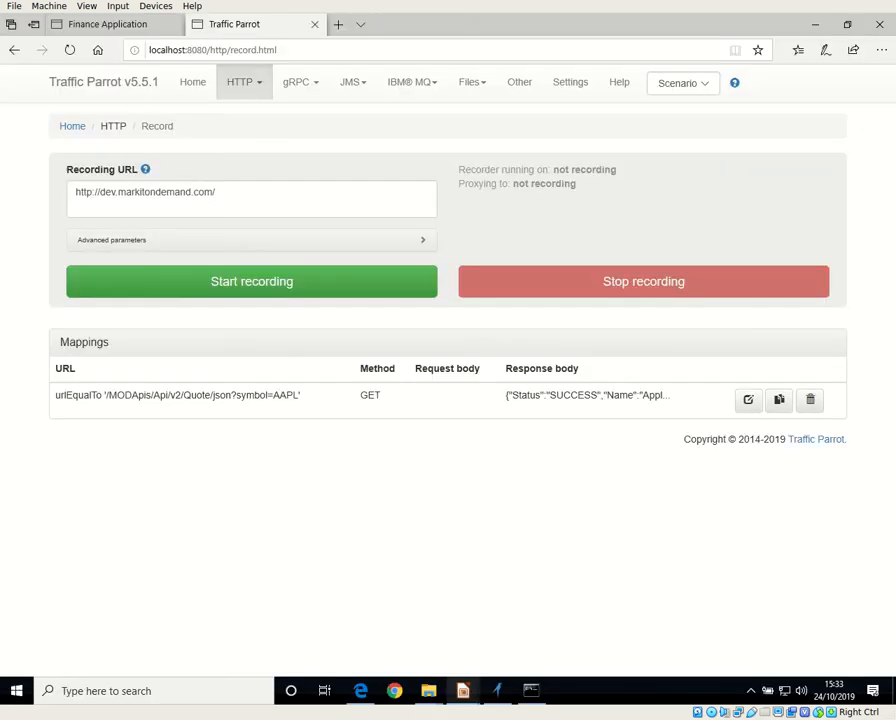
left_click(108, 24)
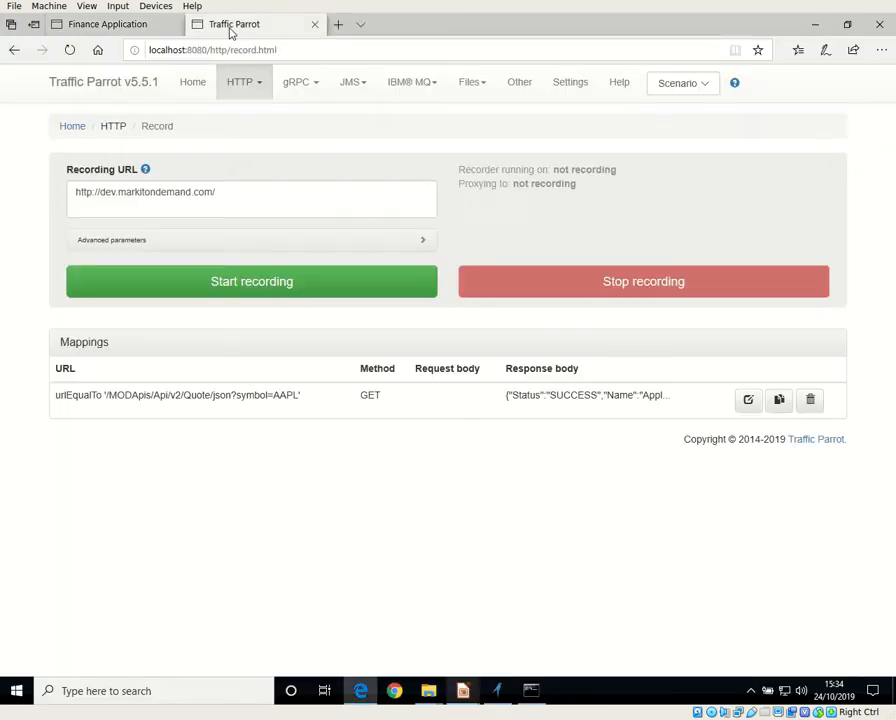
mouse_move(738, 400)
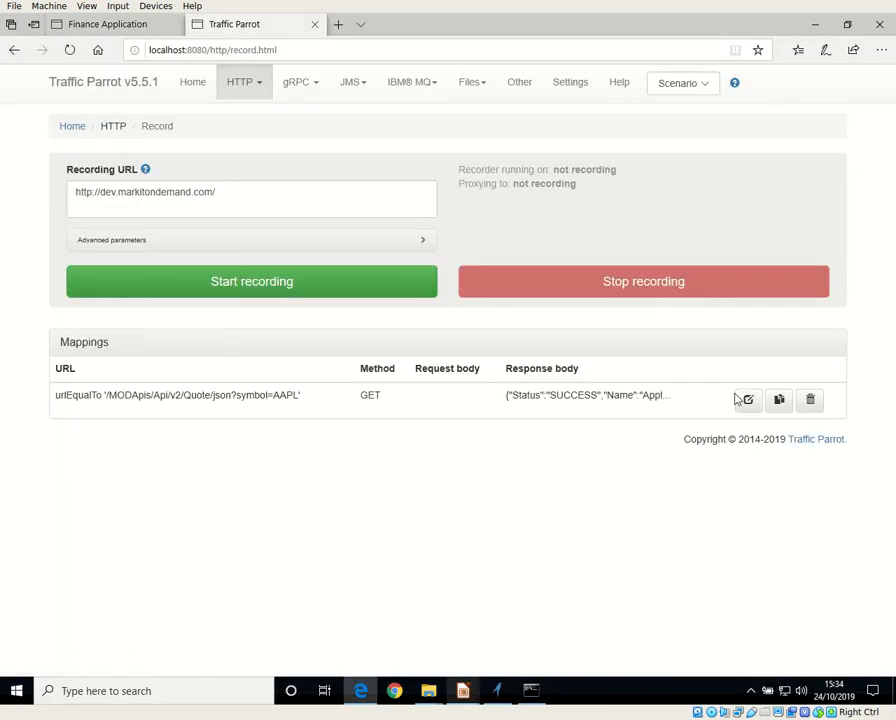
Save the recorded AAPL quote mapping and check the finance app's last price of 143.18.
left_click(746, 400)
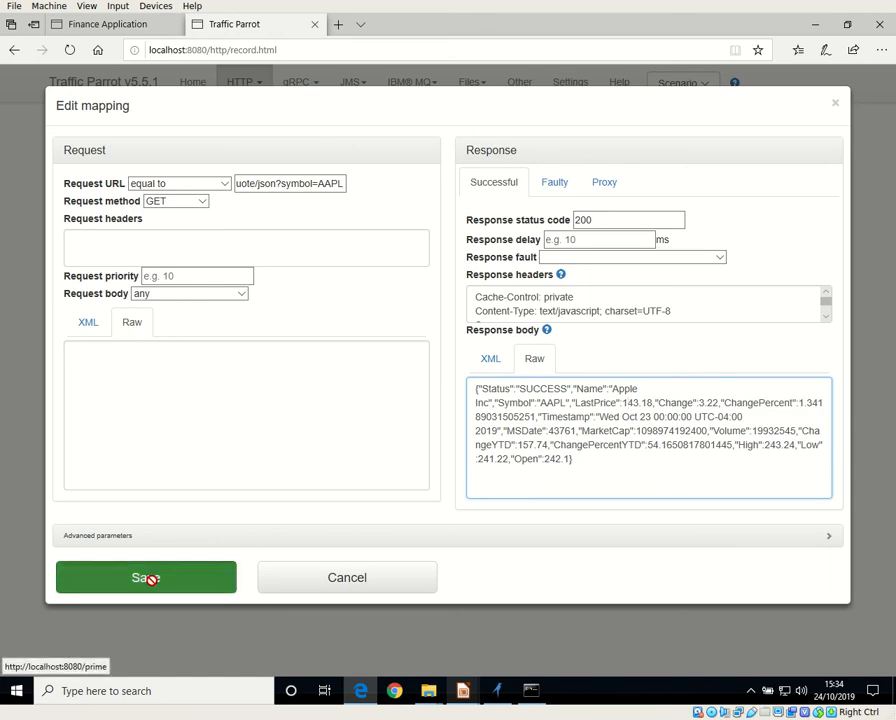
left_click(146, 576)
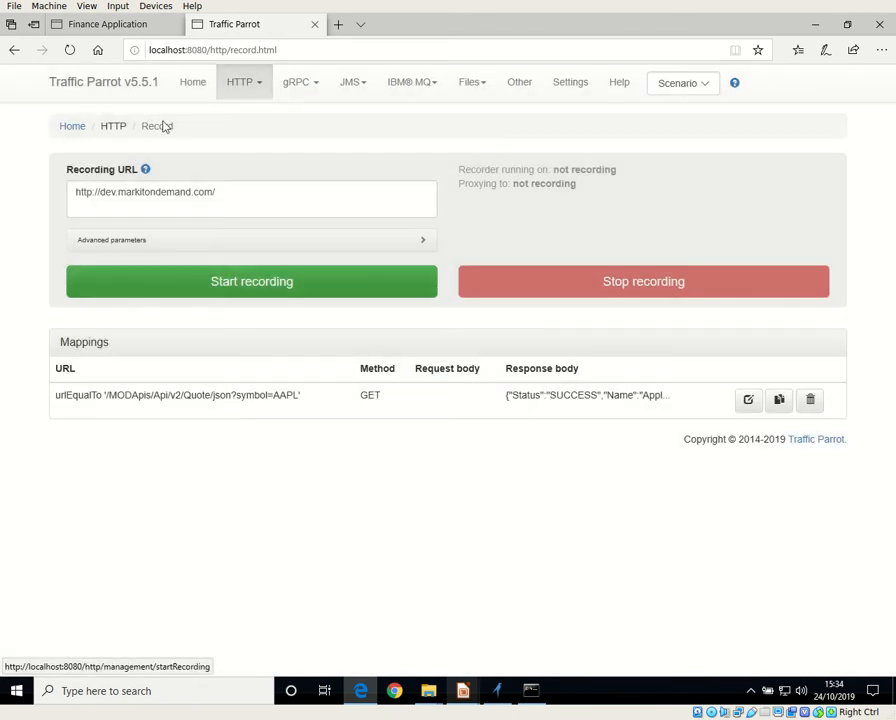
left_click(108, 24)
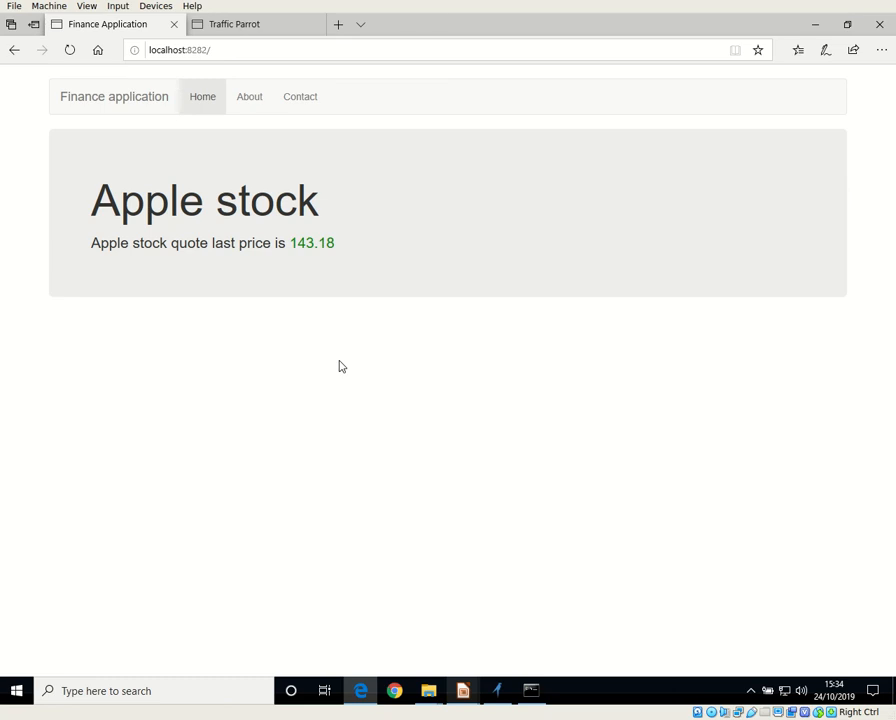
mouse_move(320, 224)
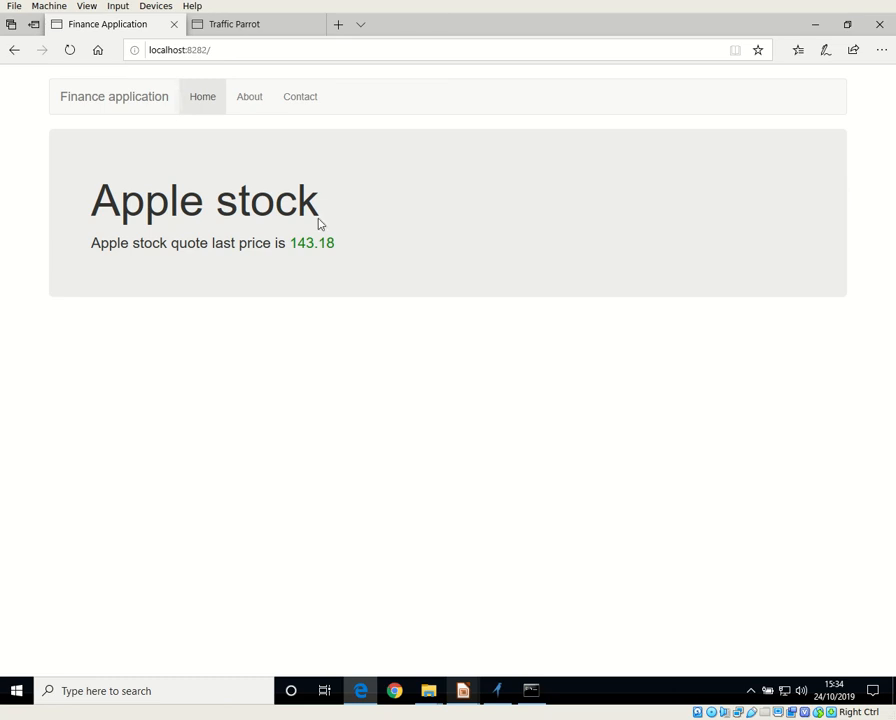
mouse_move(236, 24)
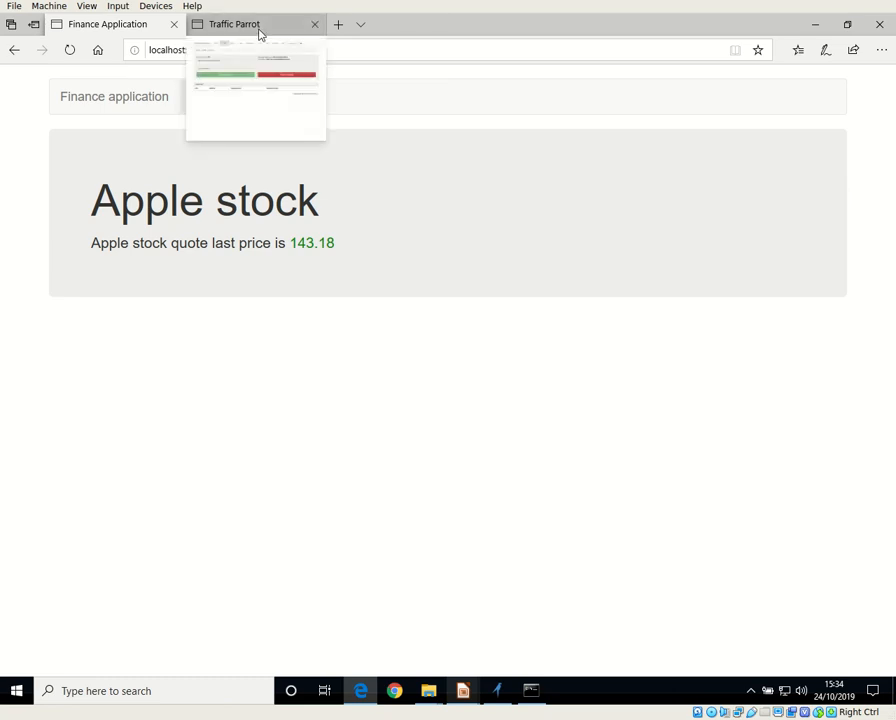
Edit the AAPL mapping's response LastPrice to 3.18, save it, and check the finance app shows 3.18 flagged red.
left_click(256, 24)
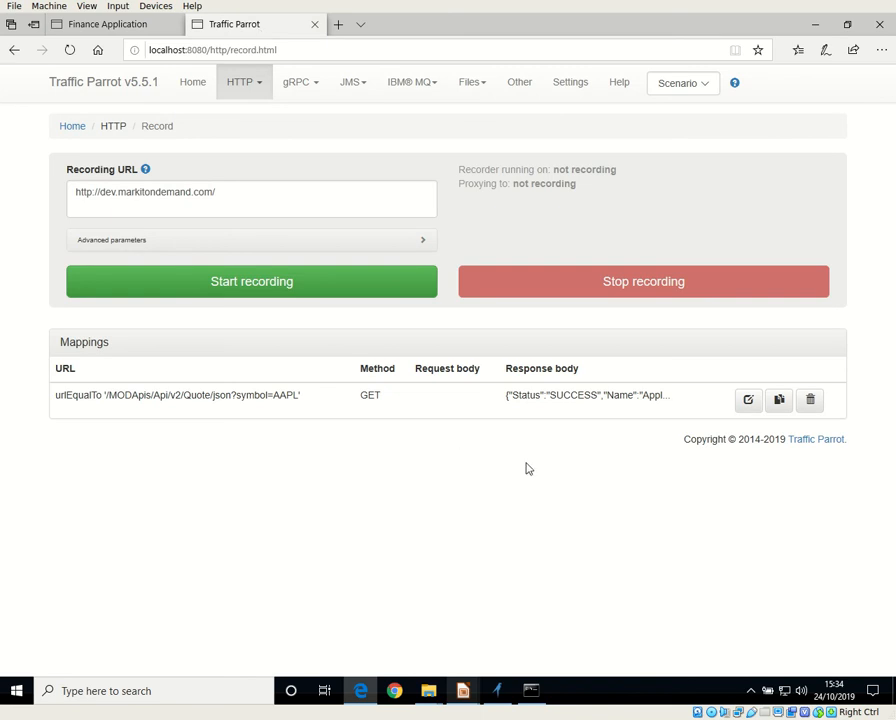
left_click(748, 400)
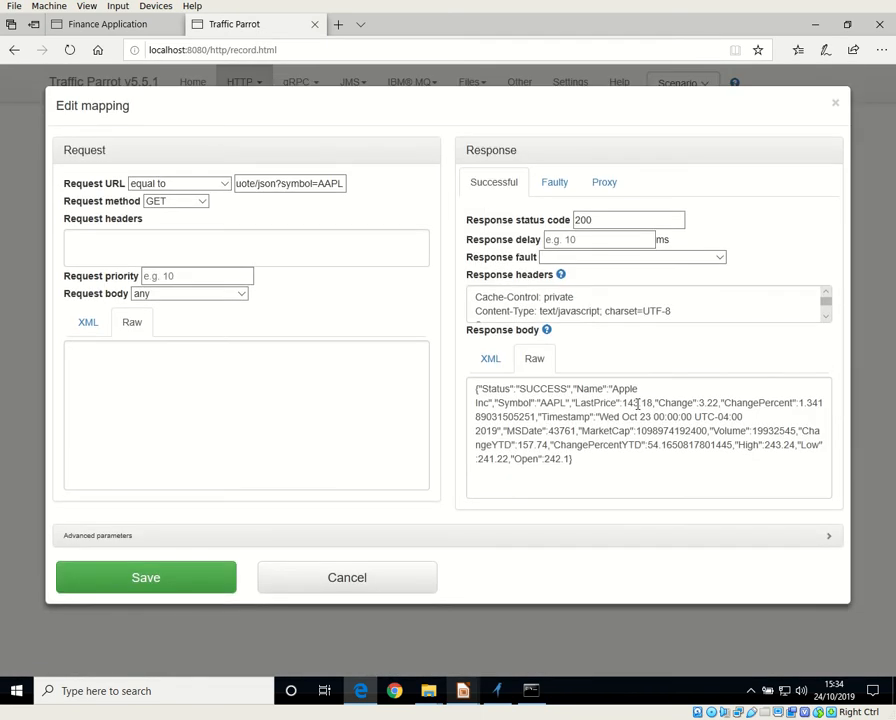
left_click(648, 410)
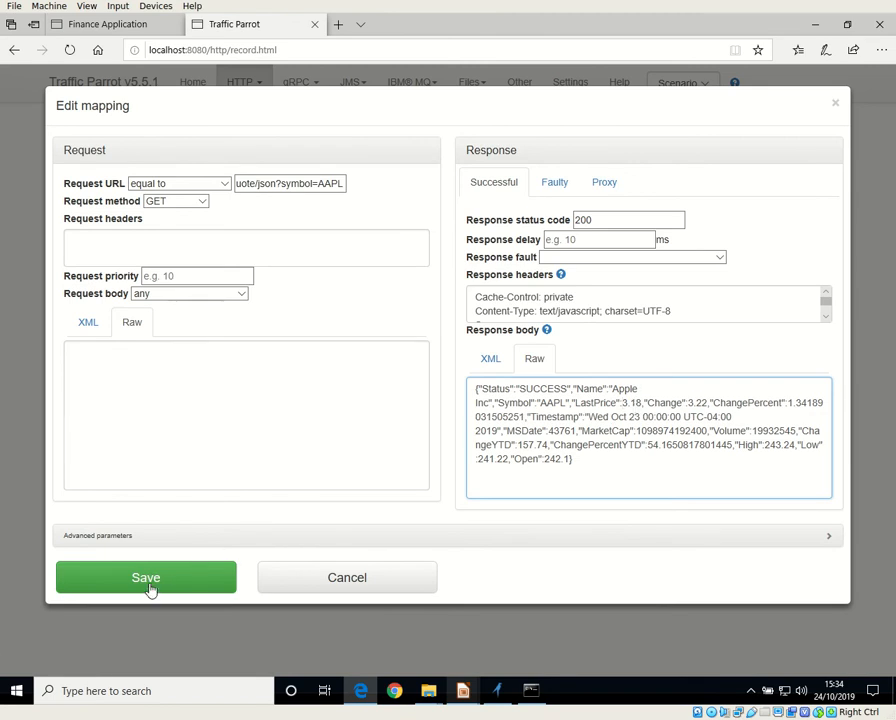
left_click(146, 576)
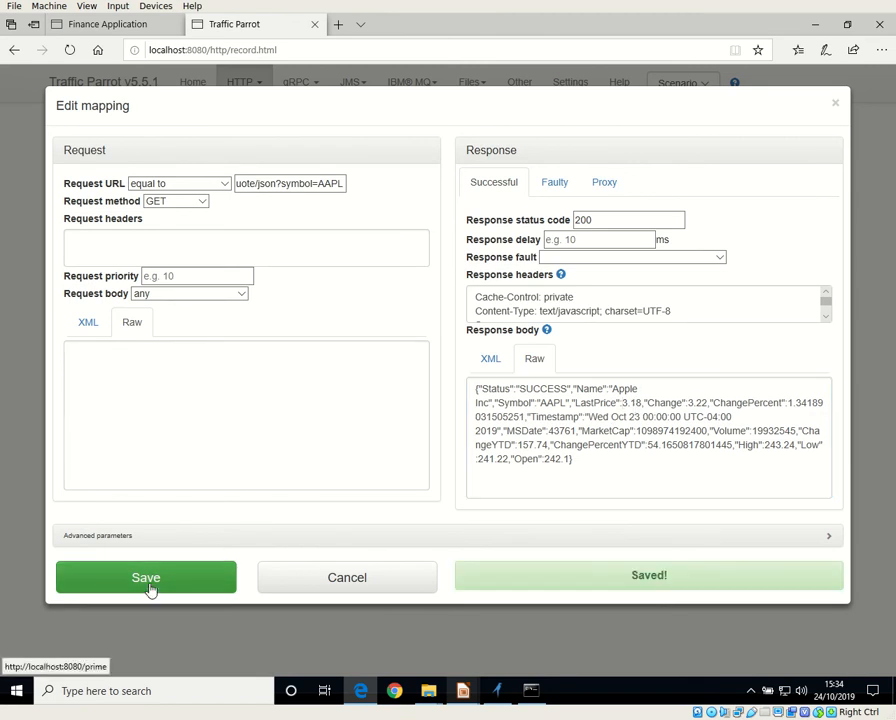
left_click(146, 576)
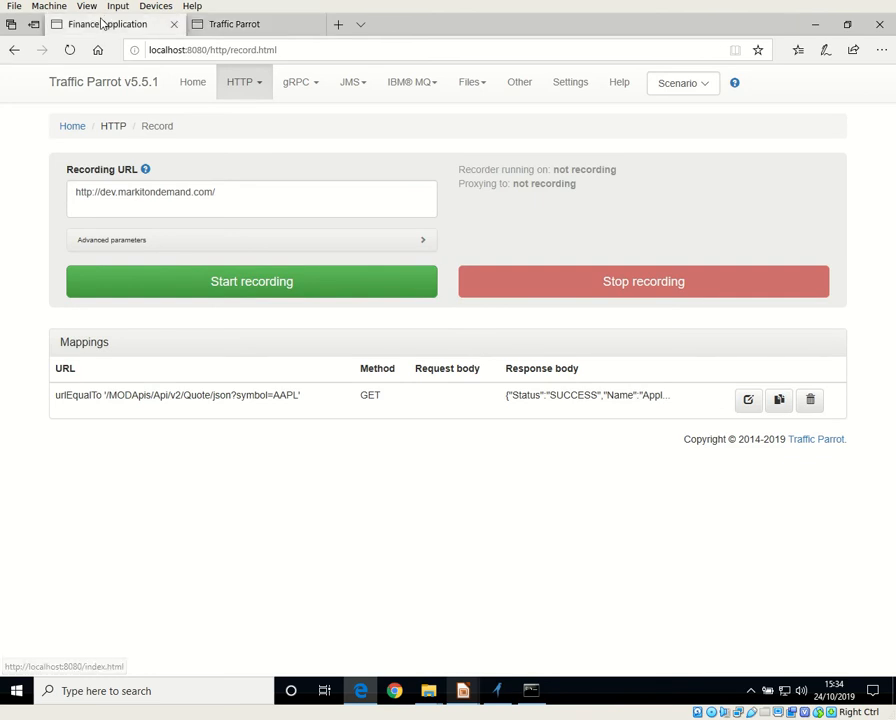
left_click(108, 24)
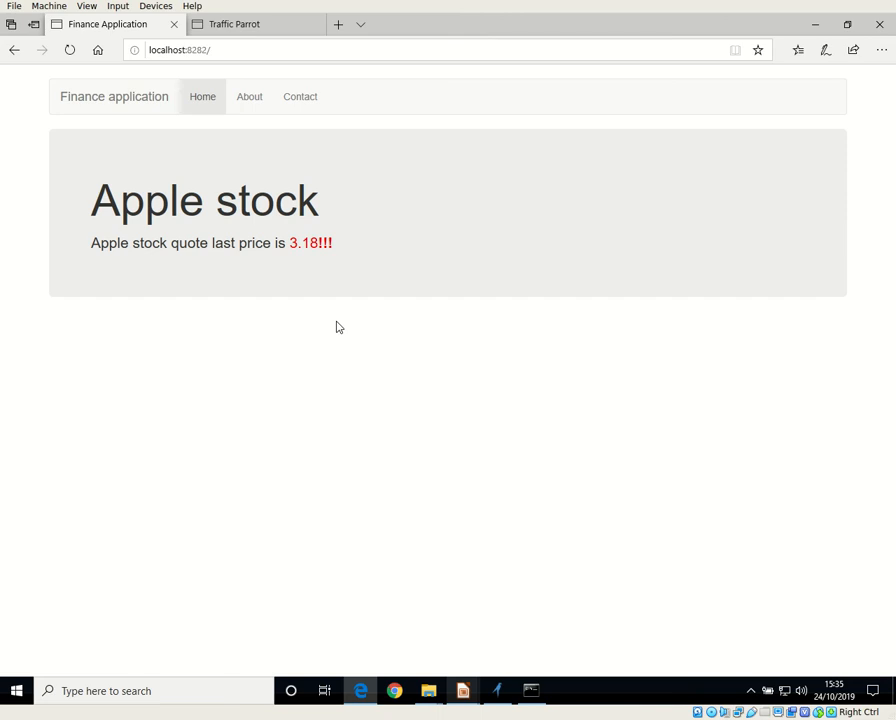
left_click(234, 24)
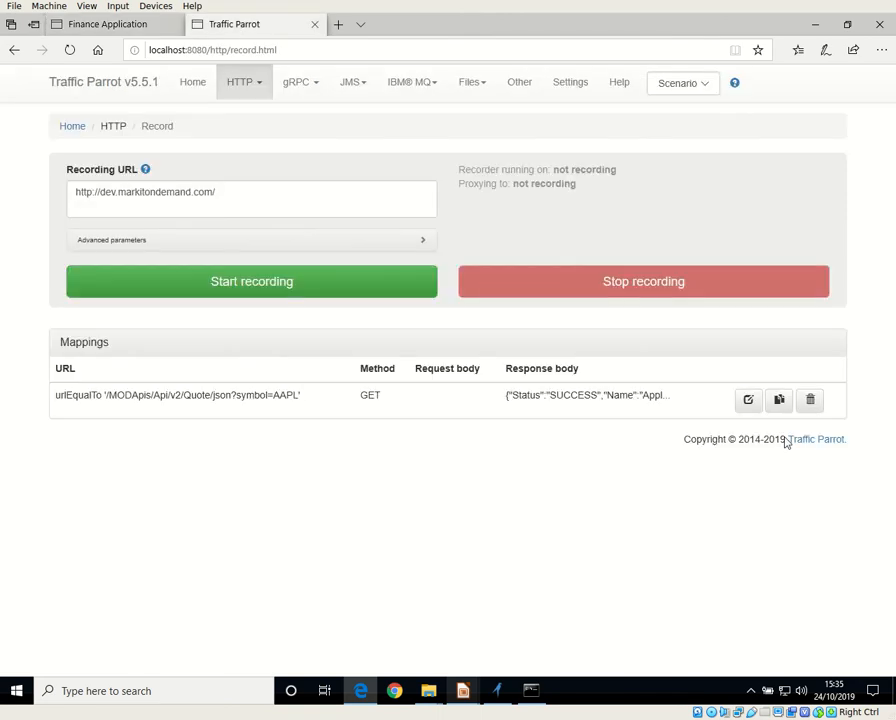
left_click(748, 400)
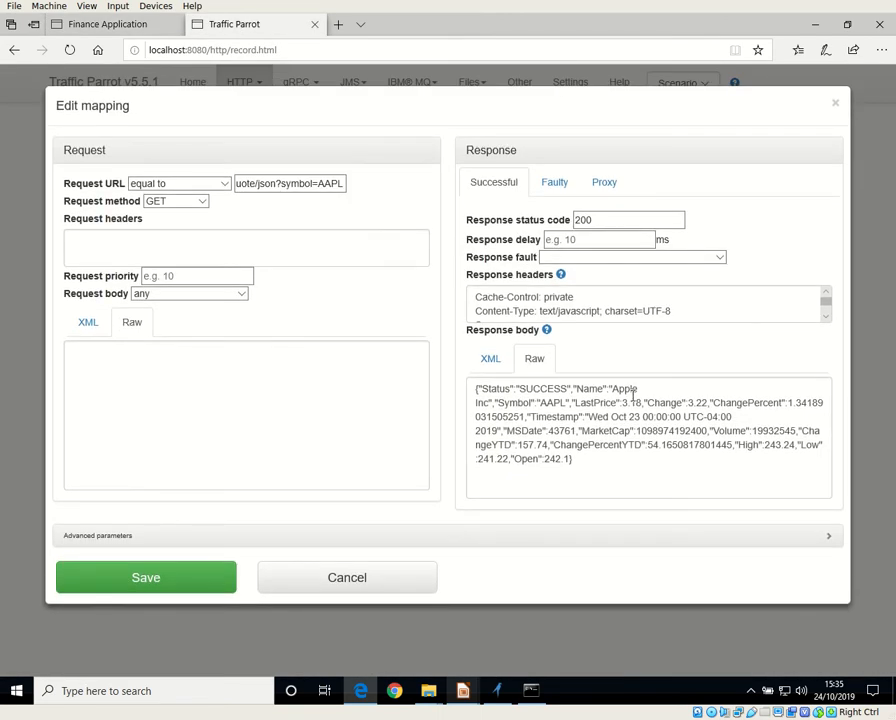
double_click(632, 402)
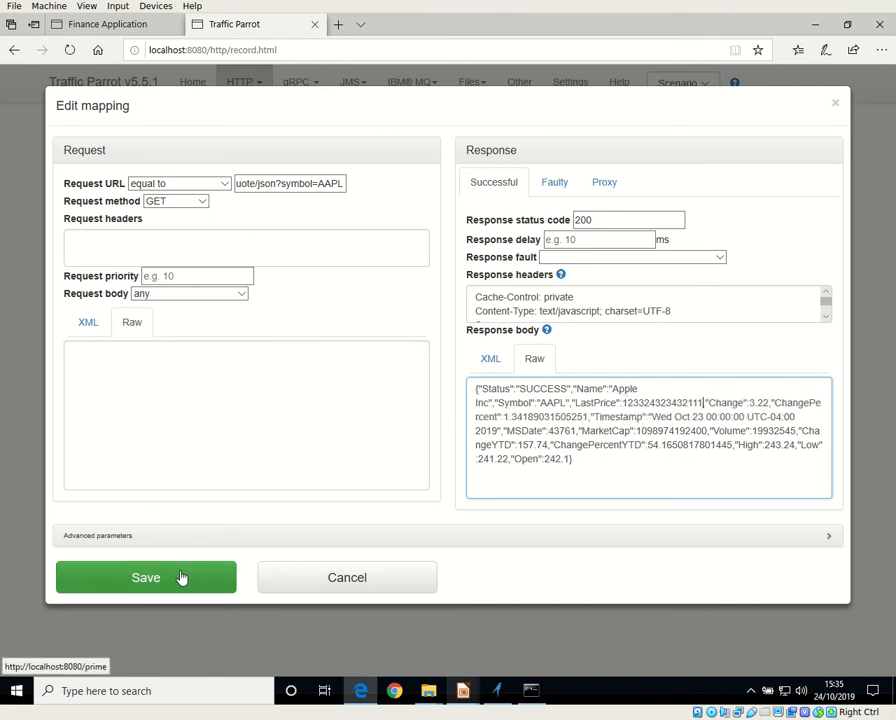
left_click(144, 576)
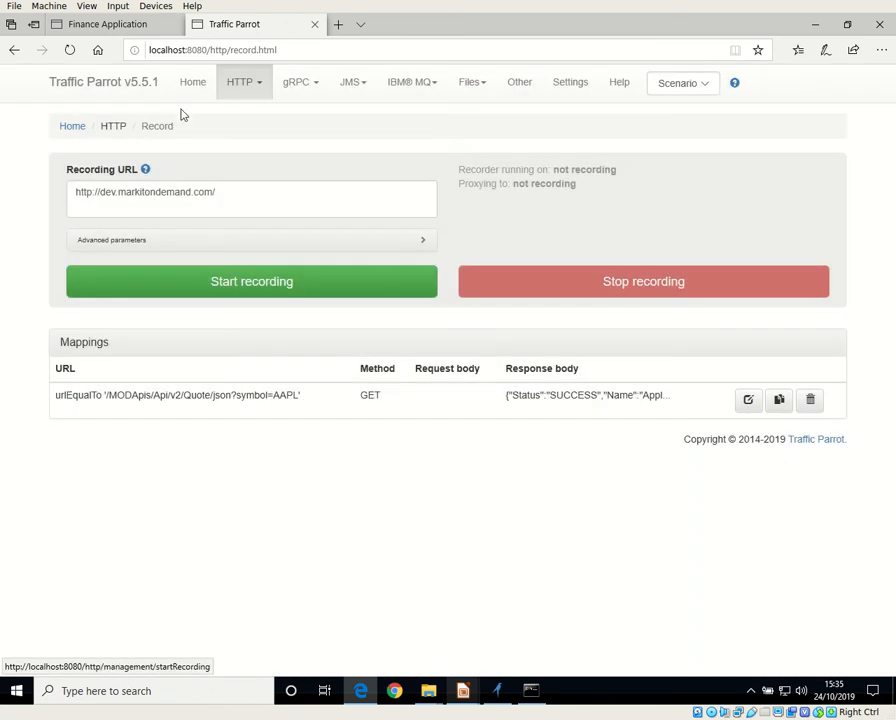
left_click(108, 24)
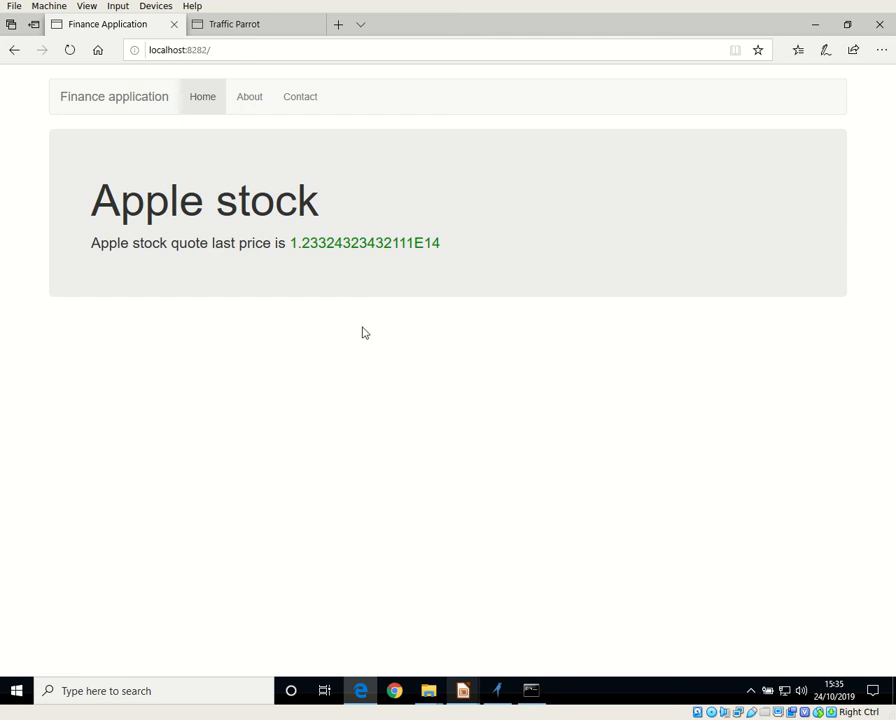
mouse_move(316, 244)
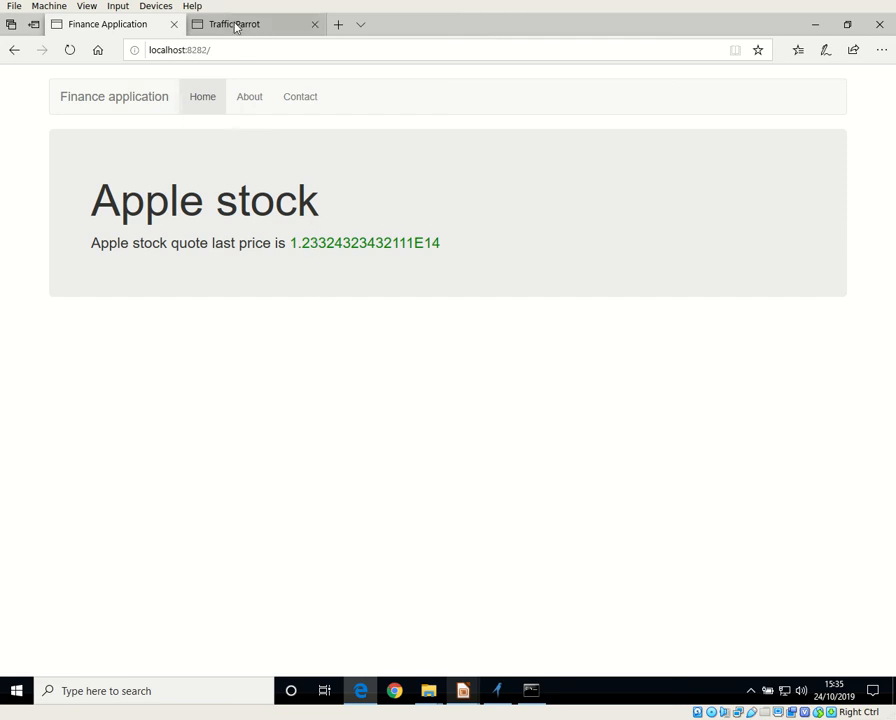
Change the AAPL LastPrice back to 143.18, save the mapping, and view the finance app reading 'please wait...'.
left_click(232, 24)
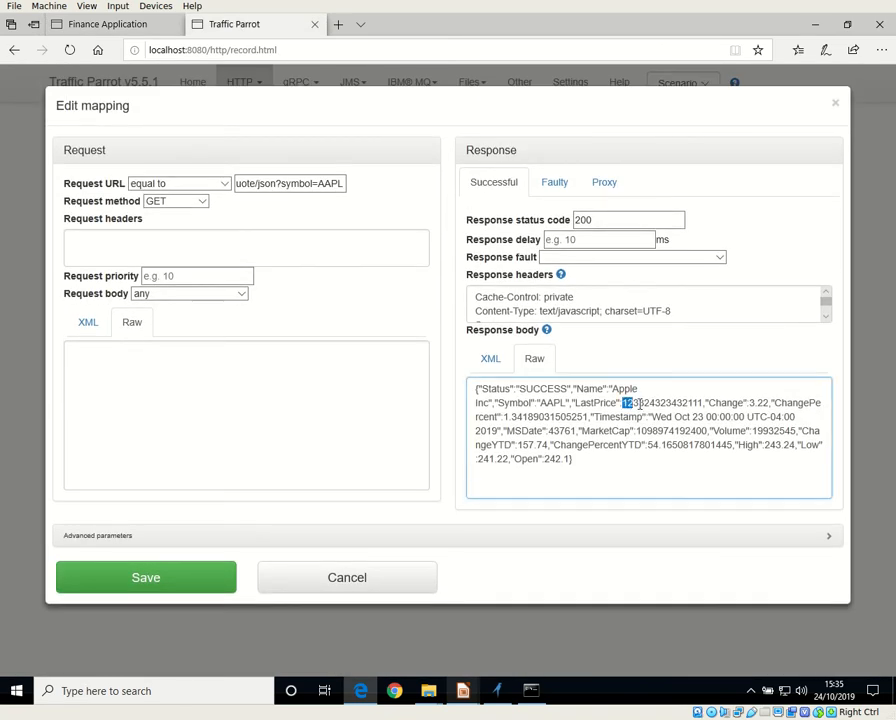
left_click_drag(622, 402, 700, 402)
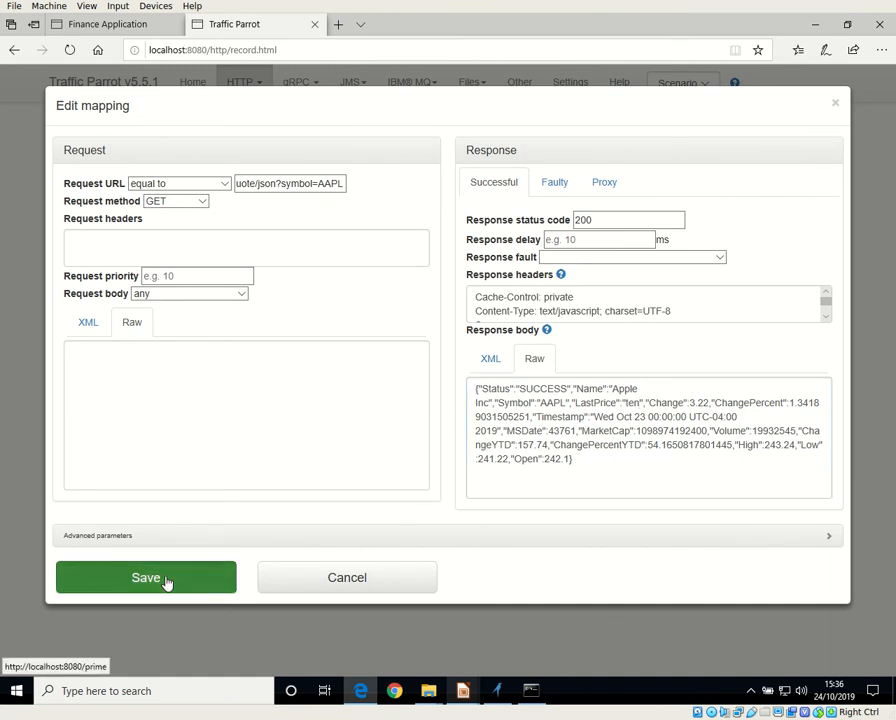
left_click(144, 576)
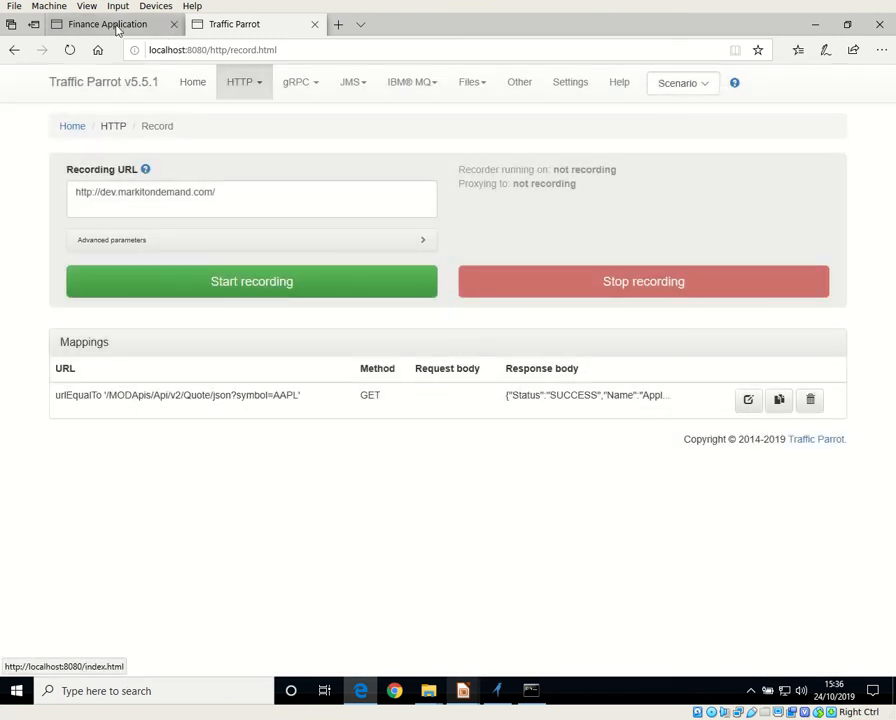
left_click(108, 24)
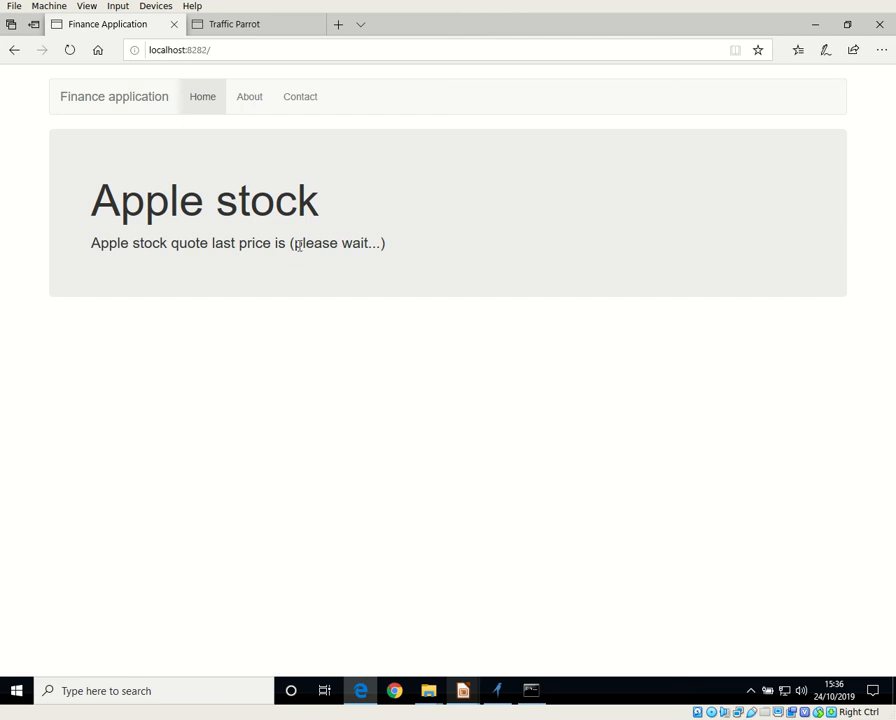
mouse_move(384, 280)
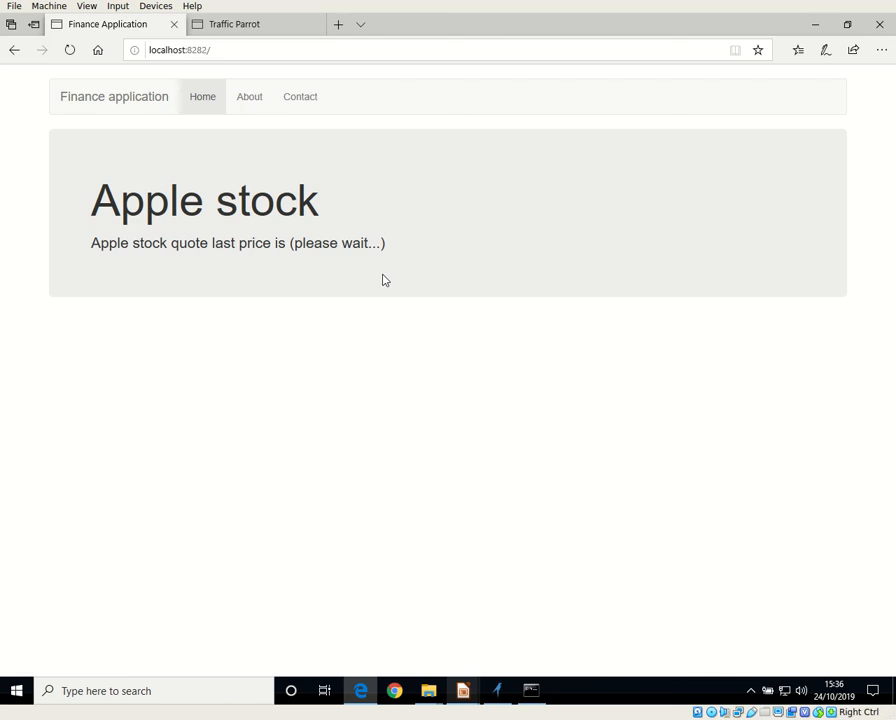
mouse_move(470, 660)
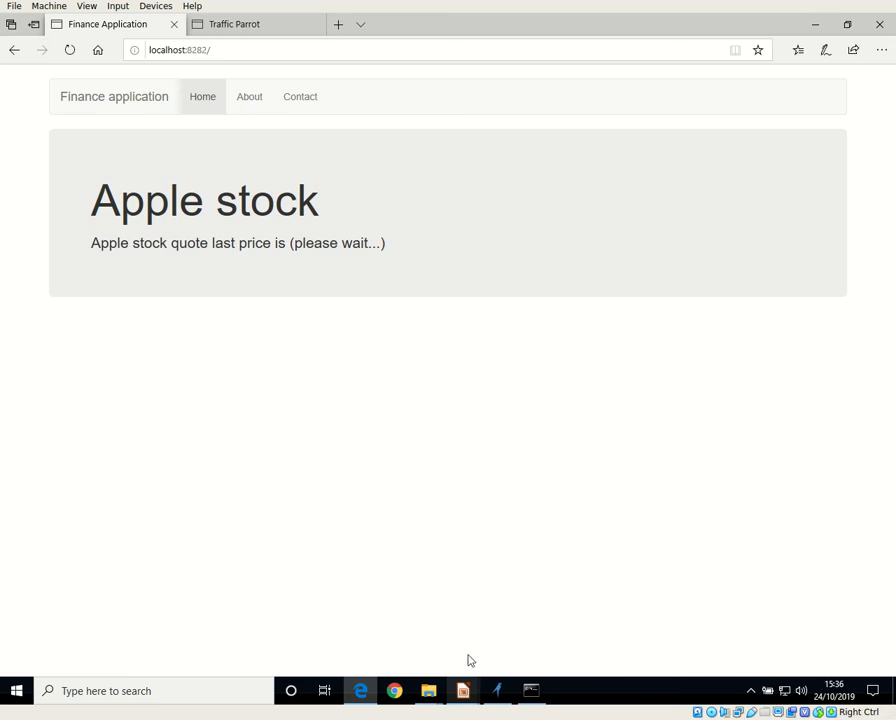